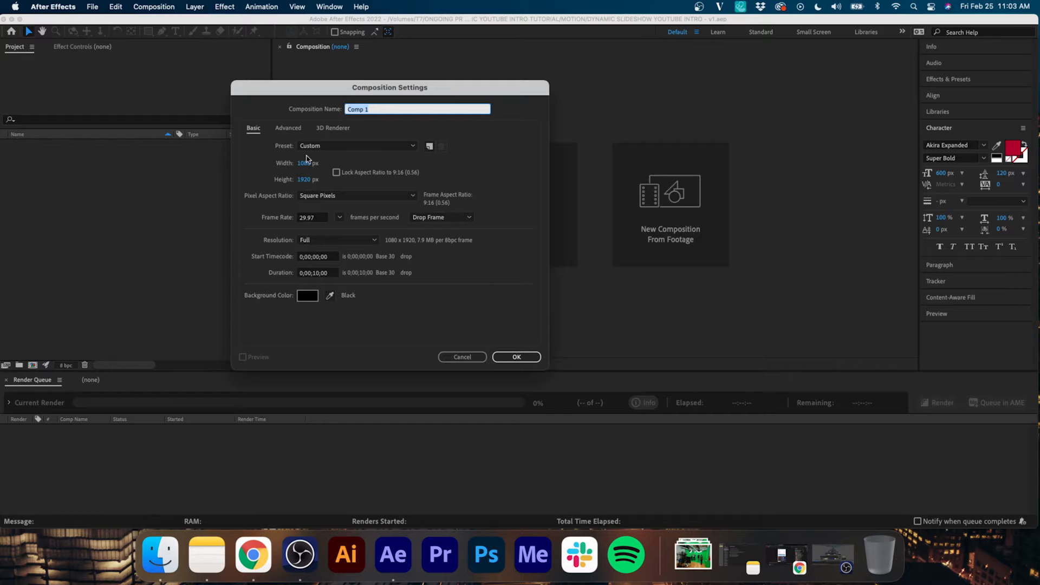
Step: Create a 1920×1080, 23.976 fps, 20-second composition named 'Youtube Intro - v1'
{"action": "left_click", "coordinate": [357, 146]}
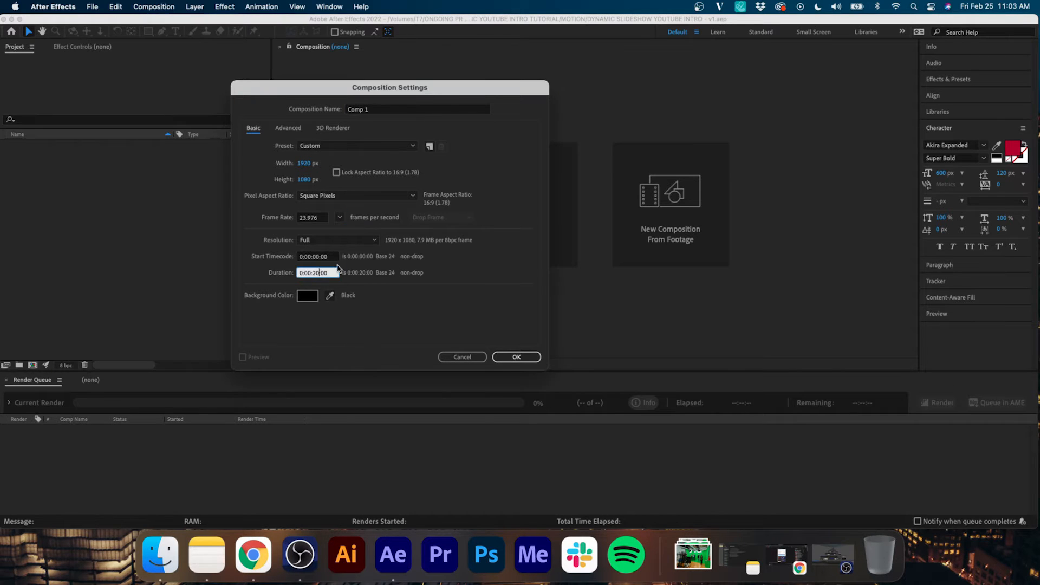
{"action": "type", "text": "Youtube Intro - v"}
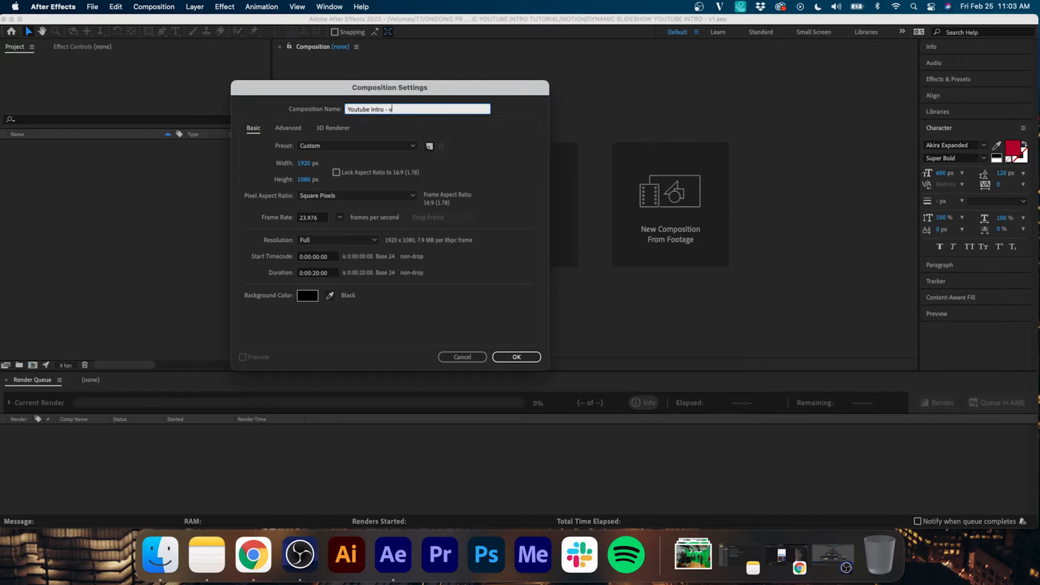
{"action": "left_click", "coordinate": [515, 357]}
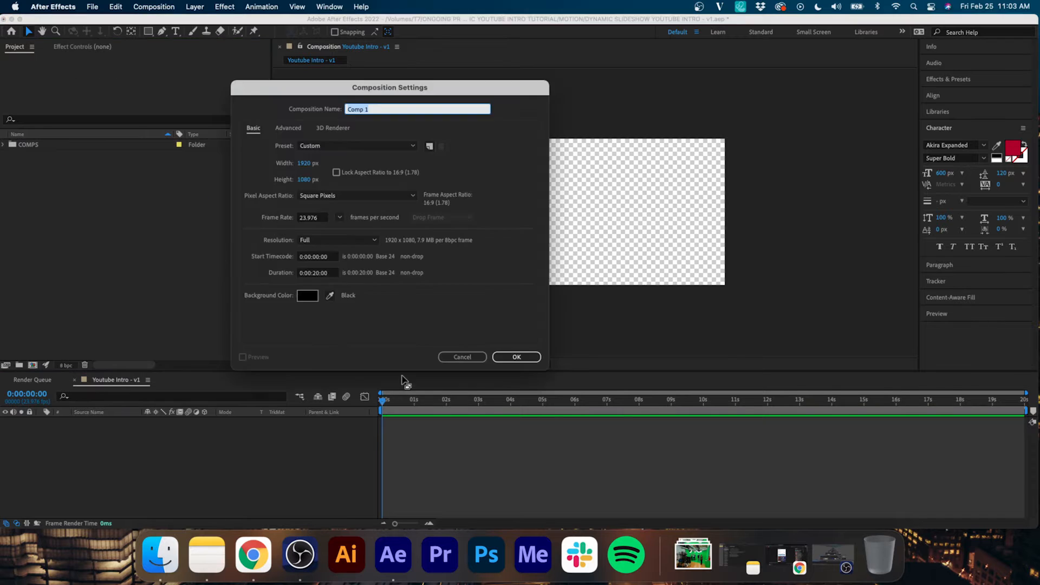
{"action": "left_click", "coordinate": [515, 357]}
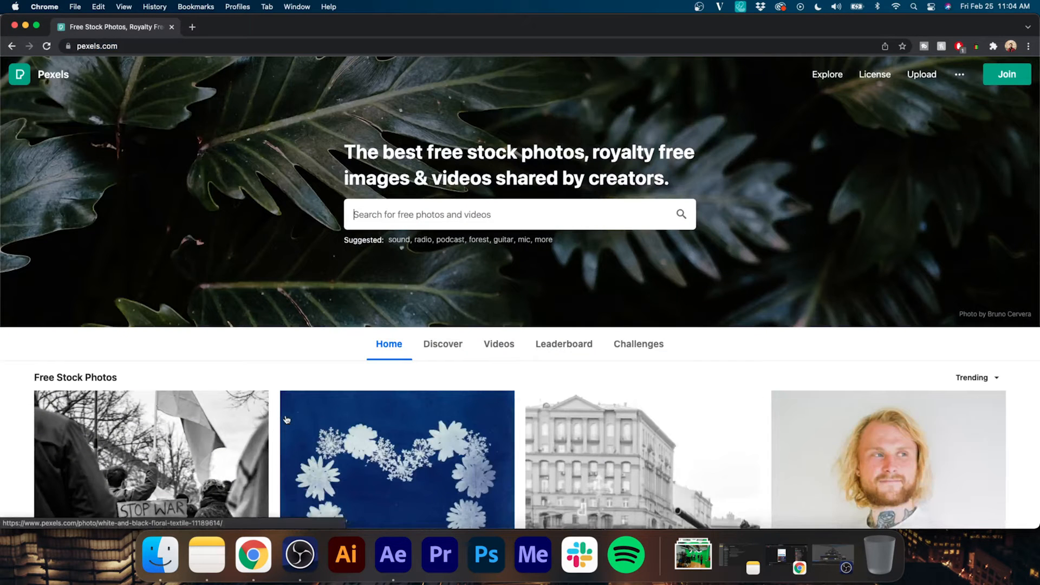
Step: Search Pexels for 'film' and download the neon cinema and woman-in-chair photos
{"action": "type", "text": "film"}
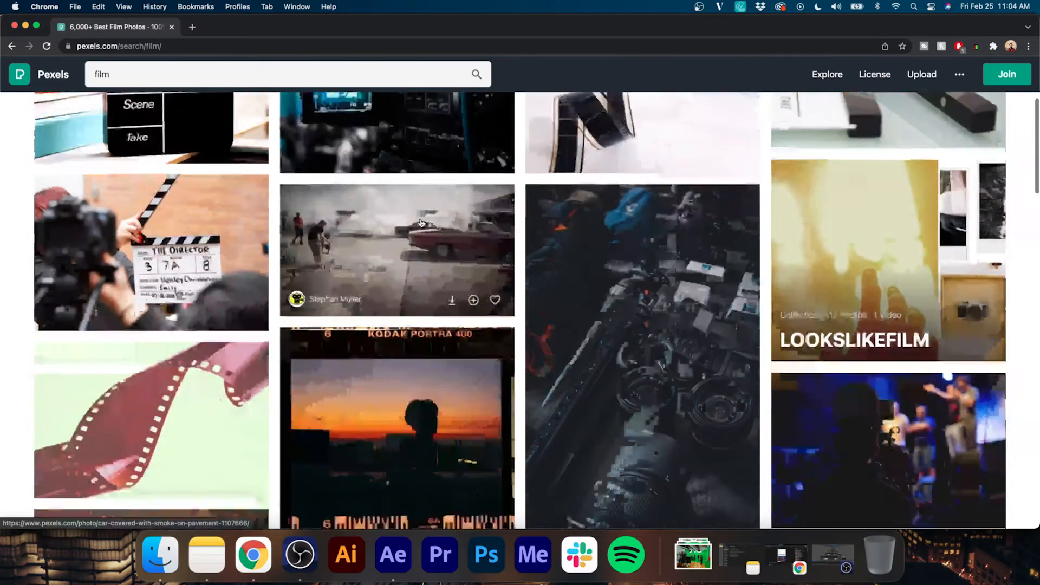
{"action": "scroll", "scroll_direction": "down", "scroll_amount": 3}
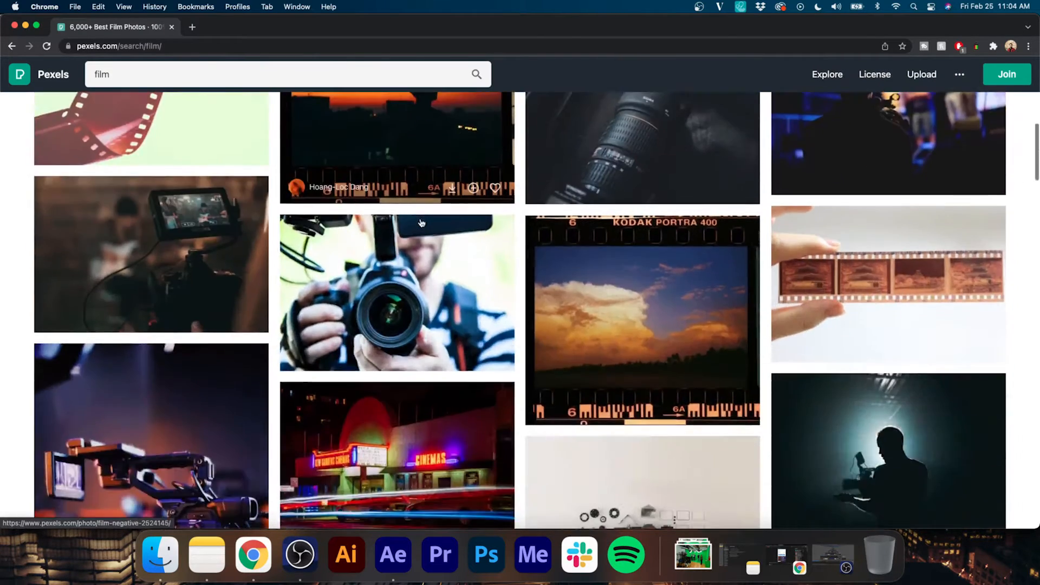
{"action": "scroll", "scroll_direction": "down", "scroll_amount": 3}
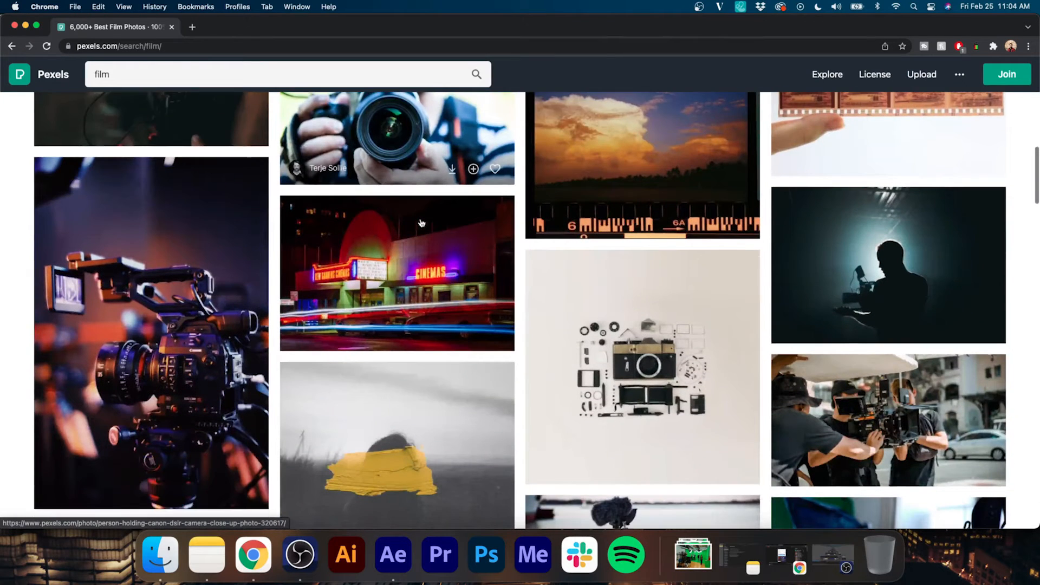
{"action": "left_click", "coordinate": [396, 273]}
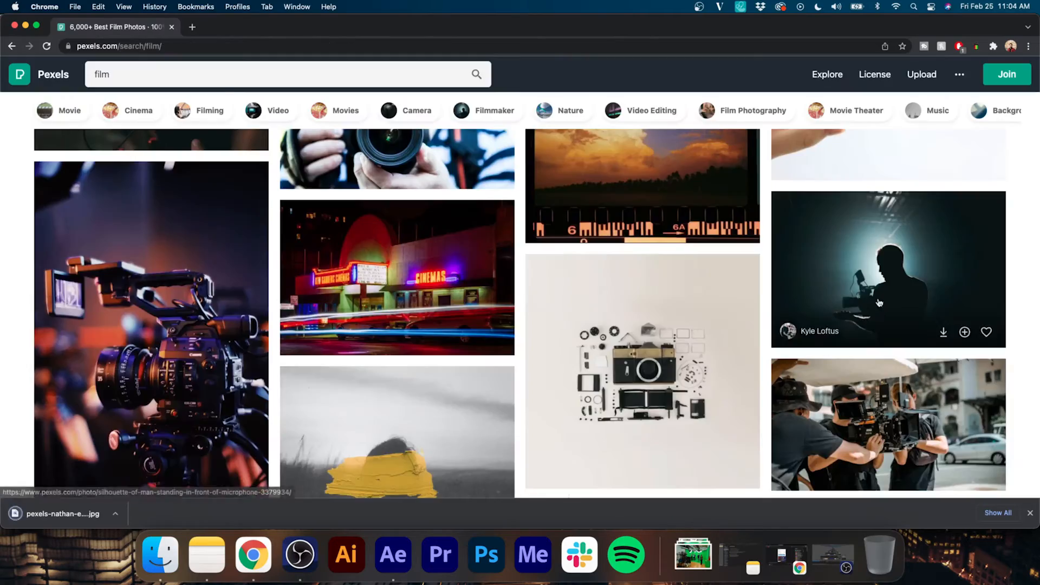
{"action": "scroll", "scroll_direction": "down", "scroll_amount": 3}
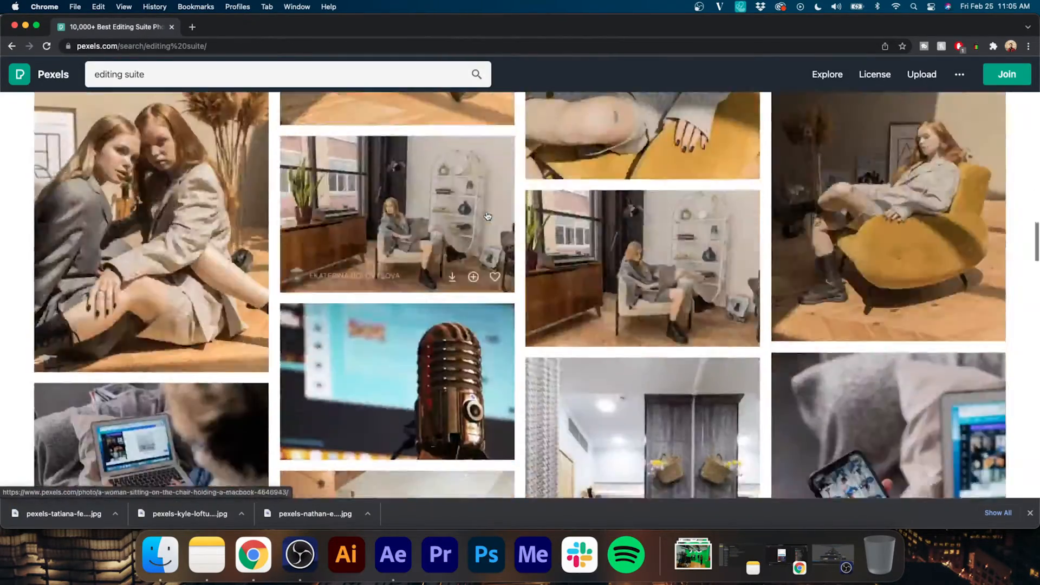
{"action": "right_click", "coordinate": [153, 142]}
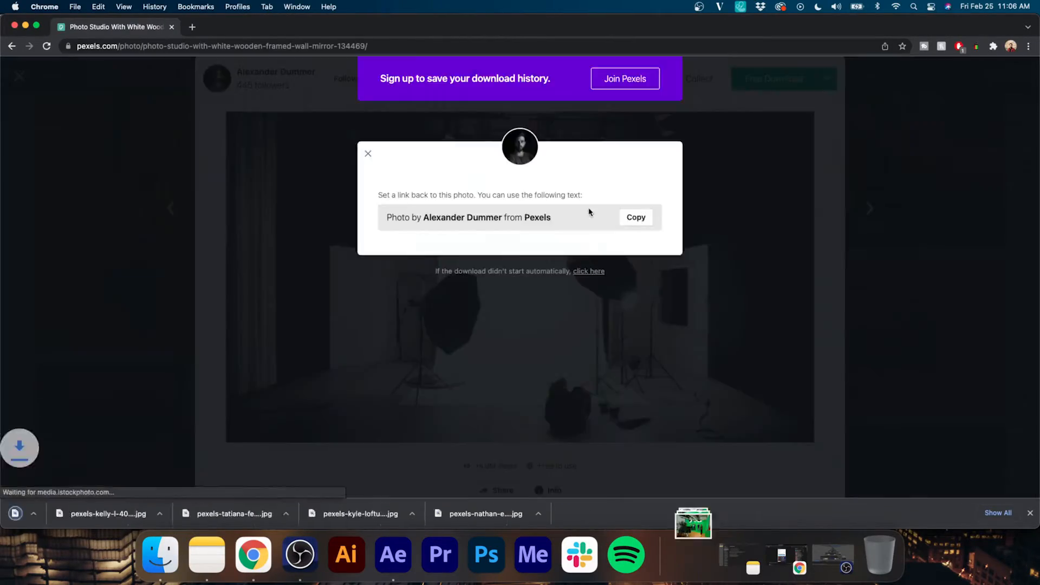
Step: Import the five downloaded JPEGs into a new PHOTOS project folder and preview the silhouette photo
{"action": "left_click", "coordinate": [392, 555]}
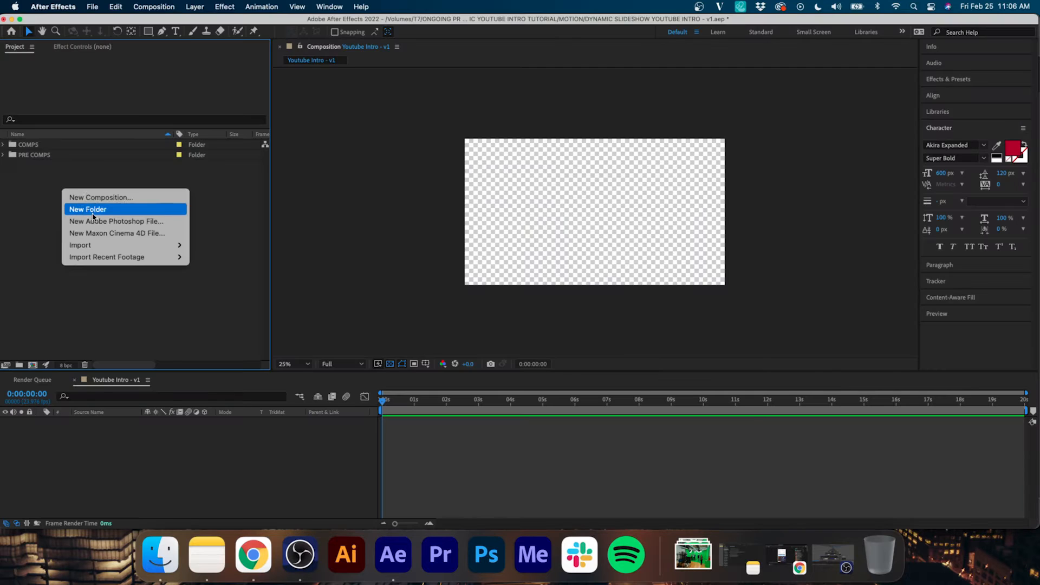
{"action": "left_click", "coordinate": [79, 245]}
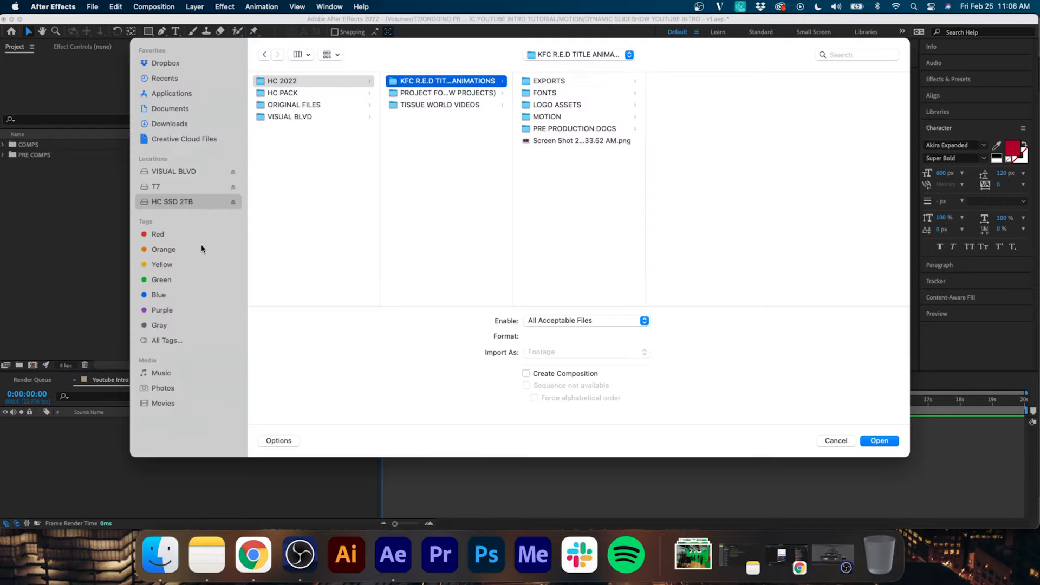
{"action": "left_click", "coordinate": [156, 187]}
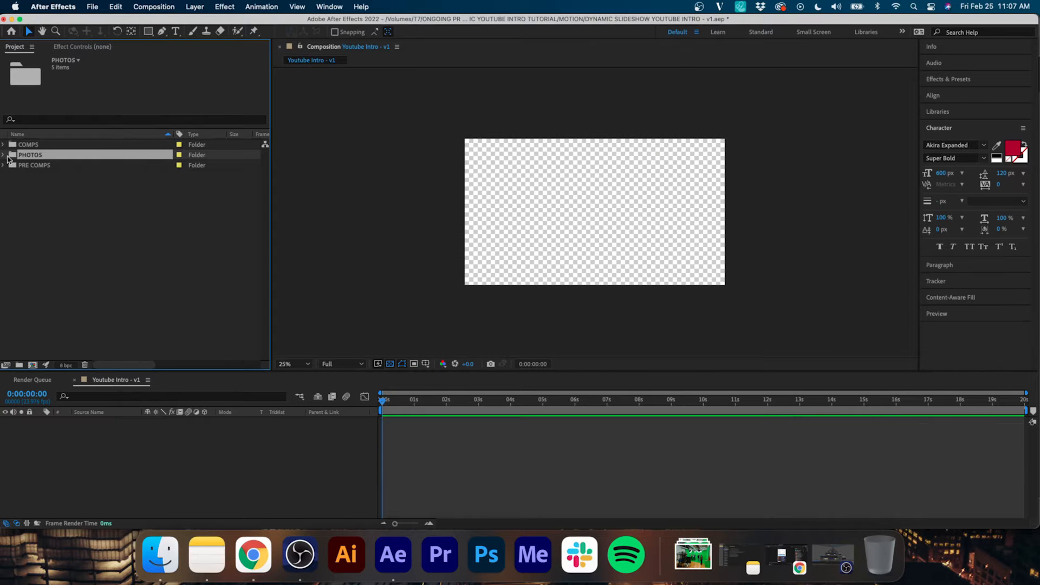
{"action": "left_click", "coordinate": [5, 155]}
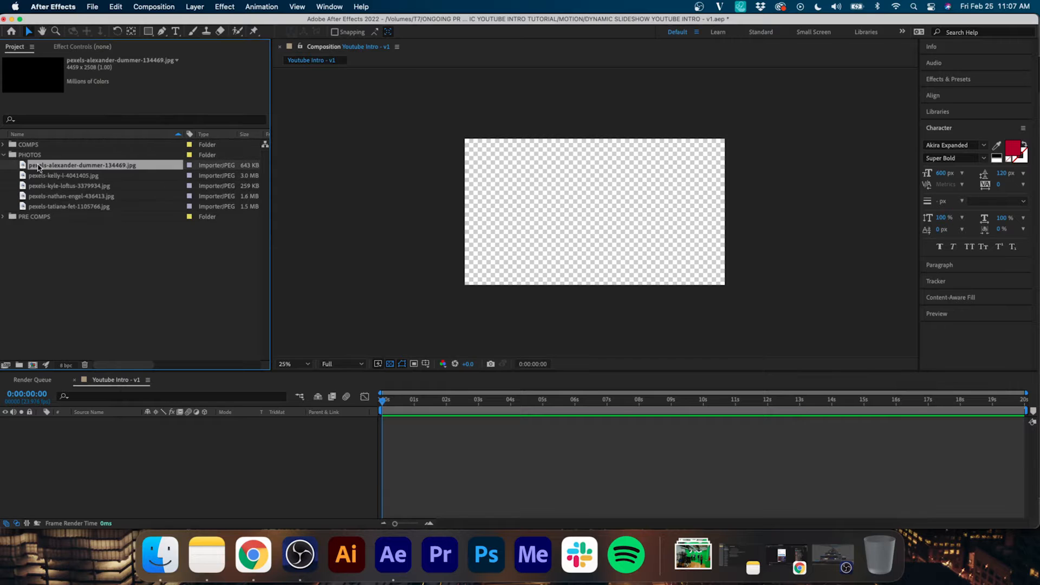
{"action": "left_click", "coordinate": [73, 186]}
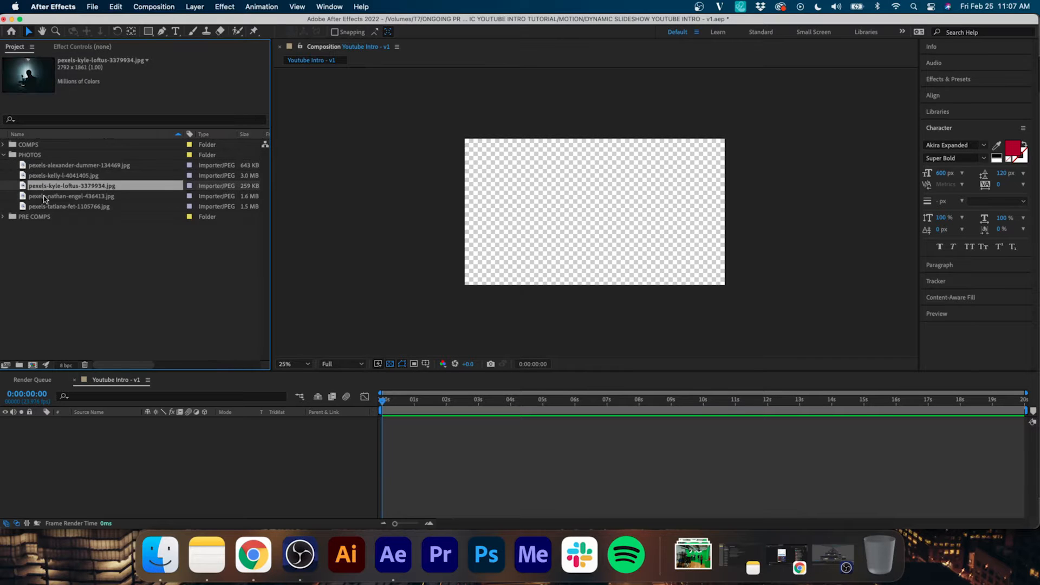
Step: Add the neon cinema photo at 40% scale and keyframe its slide down into frame over one second
{"action": "left_click", "coordinate": [73, 196]}
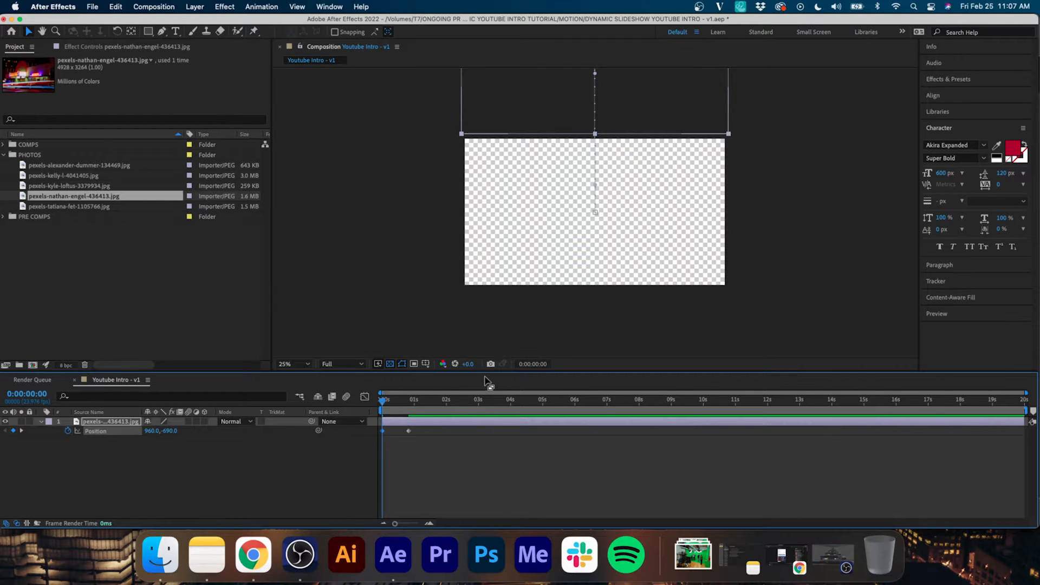
{"action": "right_click", "coordinate": [408, 430]}
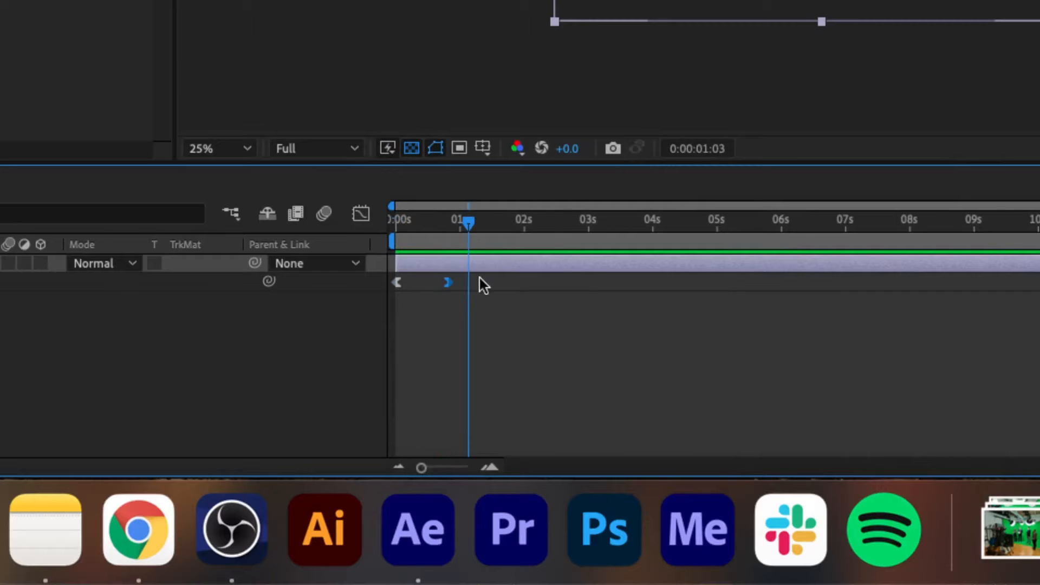
{"action": "left_click", "coordinate": [359, 214]}
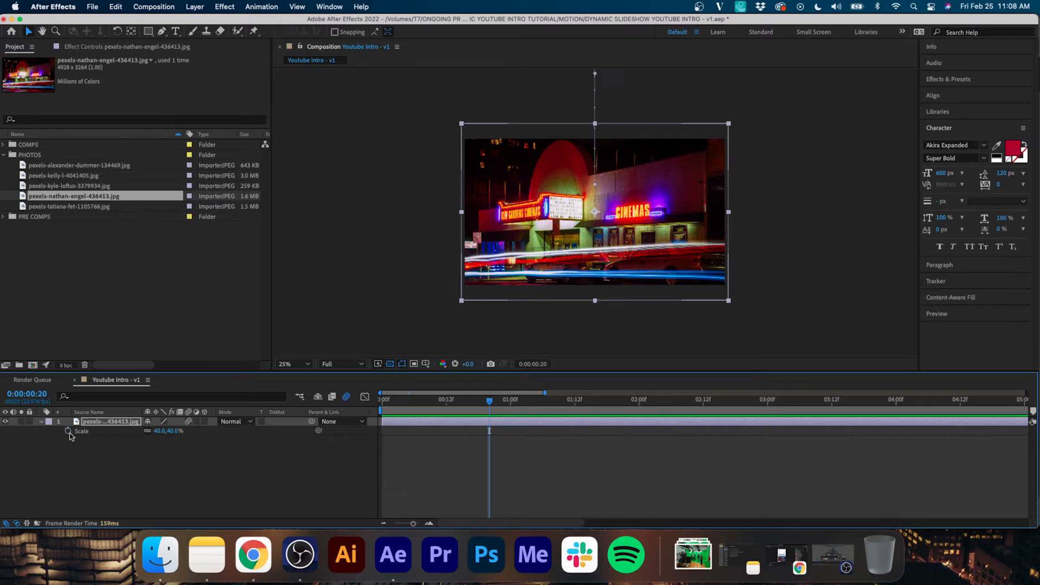
Step: Keyframe a slow scale-up while on screen and a slide down off-screen around four seconds
{"action": "left_click", "coordinate": [897, 400]}
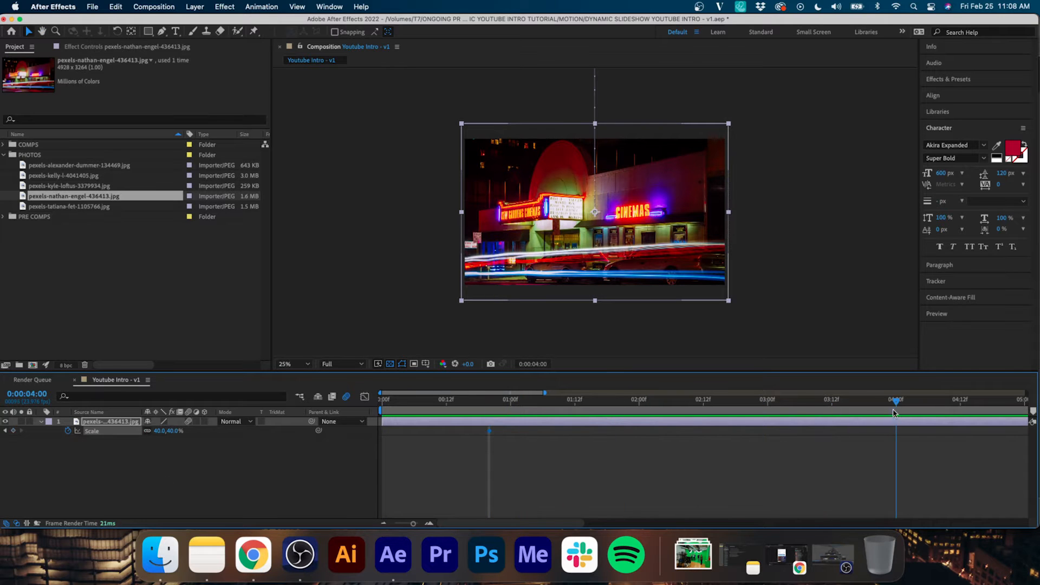
{"action": "double_click", "coordinate": [173, 430]}
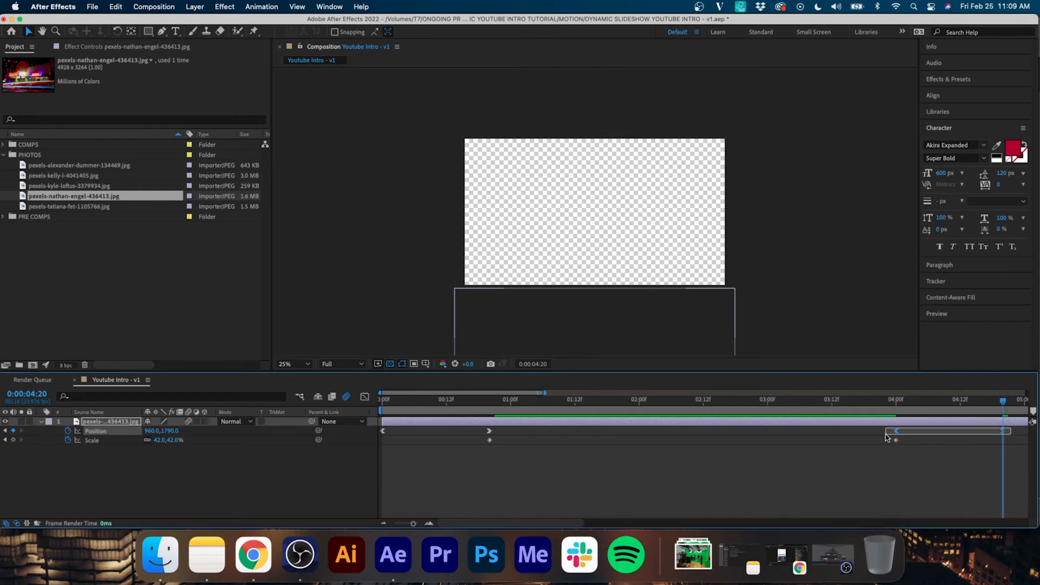
{"action": "left_click", "coordinate": [364, 397]}
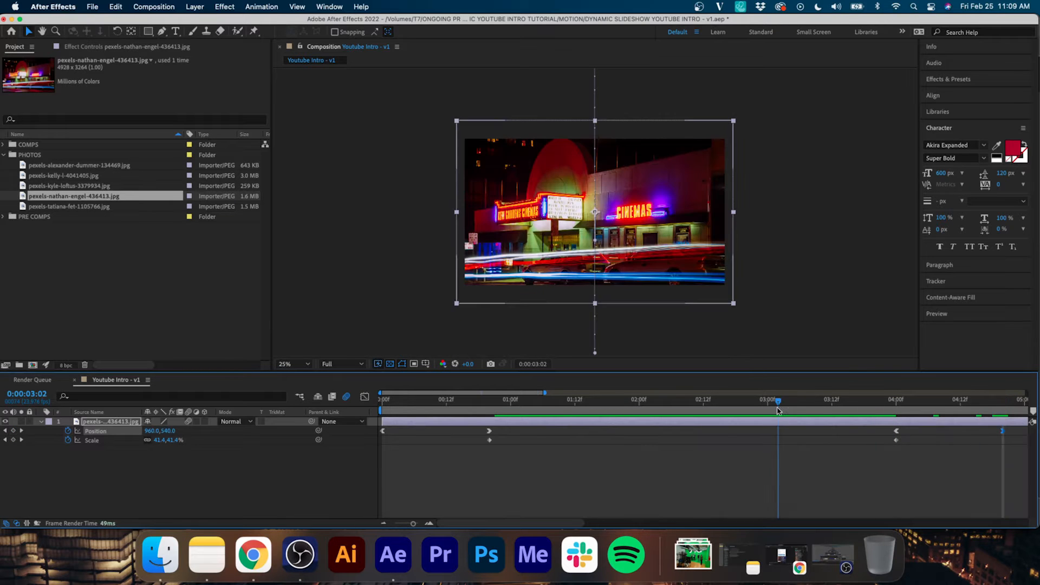
{"action": "left_click", "coordinate": [786, 417]}
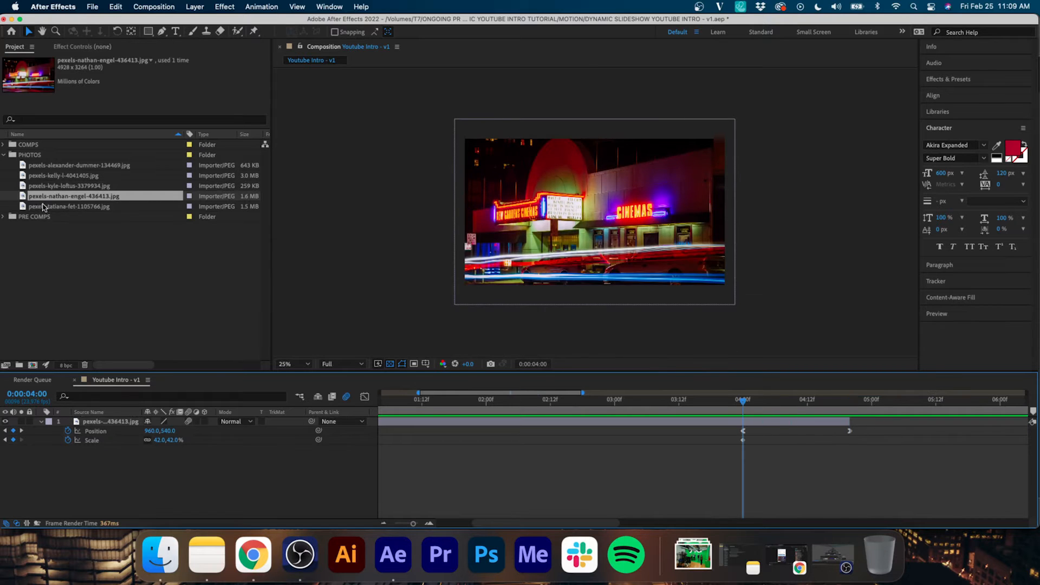
Step: Place the silhouette photo as the next layer and set its position keyframes
{"action": "left_click", "coordinate": [79, 164]}
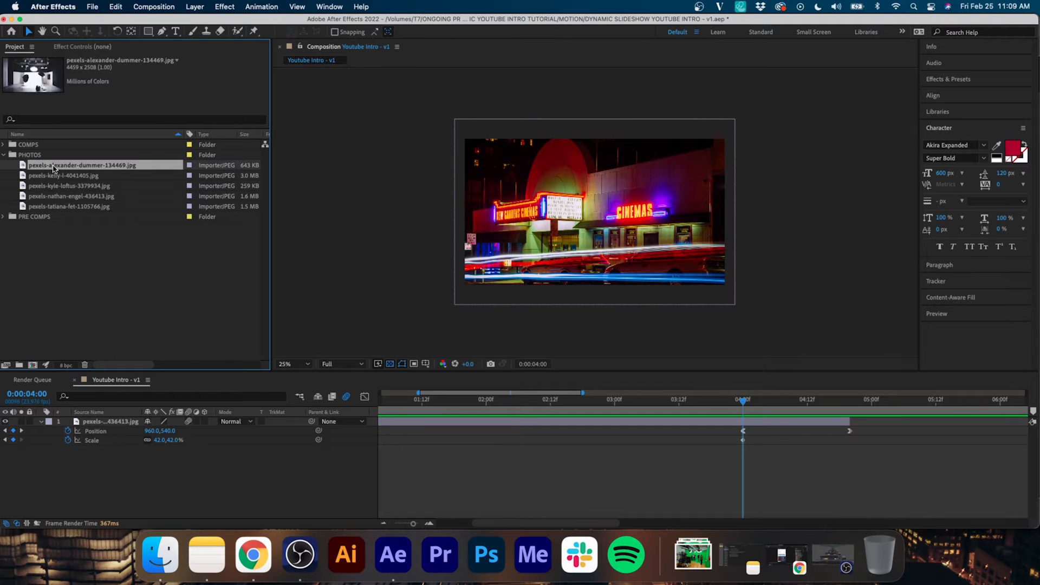
{"action": "left_click", "coordinate": [71, 186]}
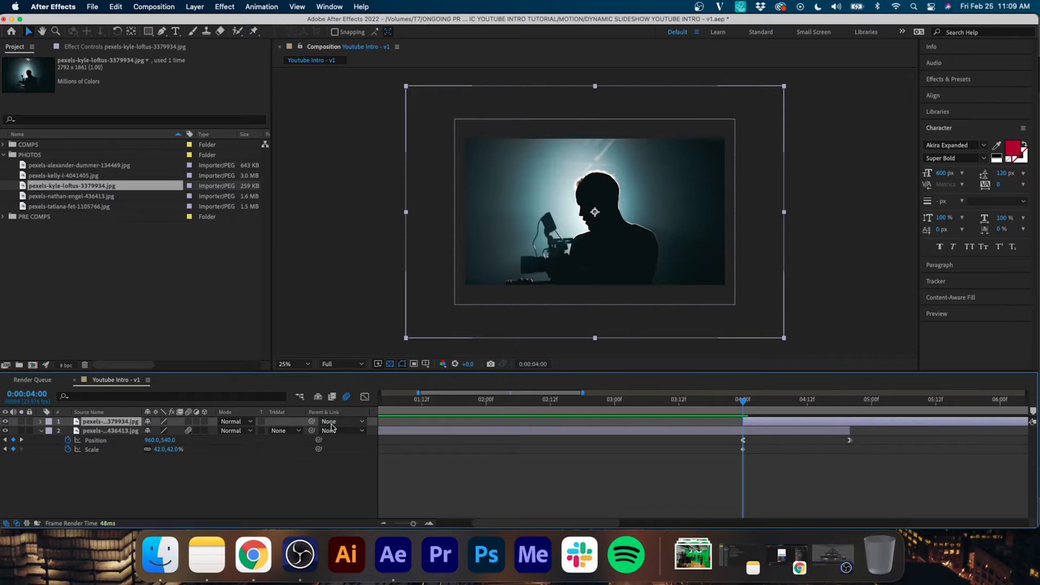
{"action": "left_click", "coordinate": [40, 421]}
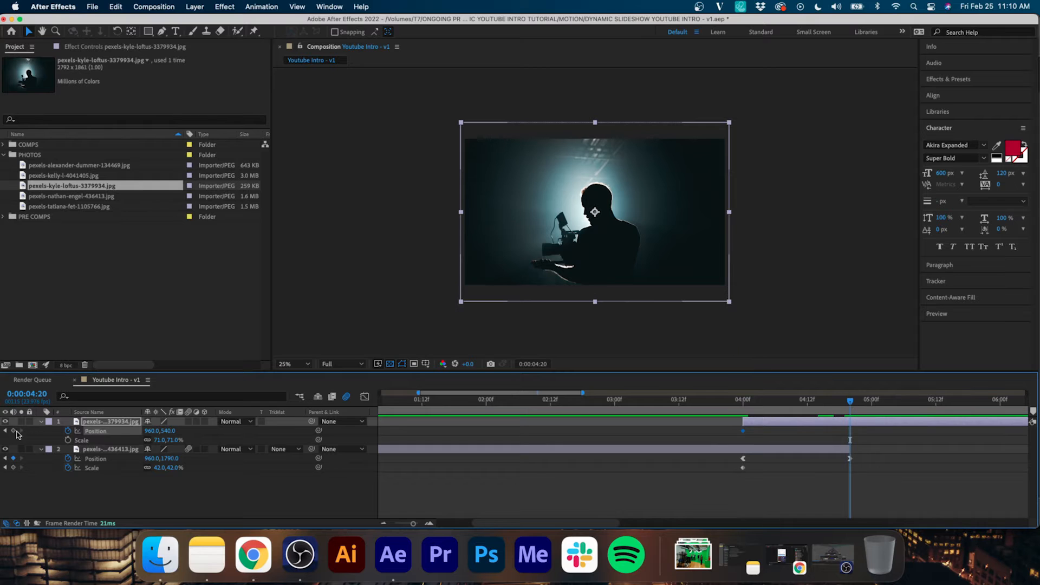
{"action": "left_click", "coordinate": [743, 400]}
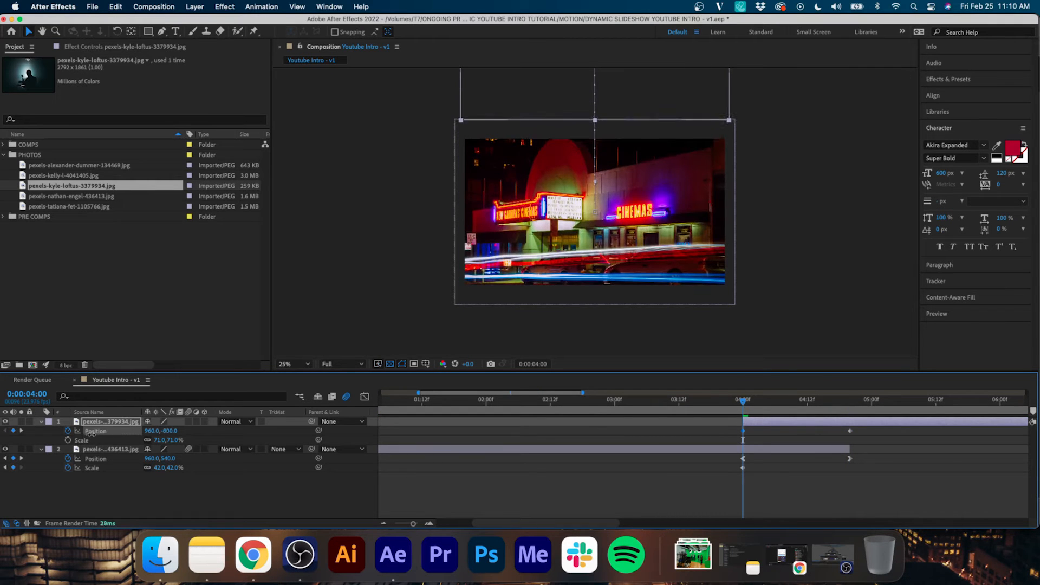
Step: Apply Easy Ease to the position keyframes and refine the influence in the Graph Editor
{"action": "right_click", "coordinate": [742, 432]}
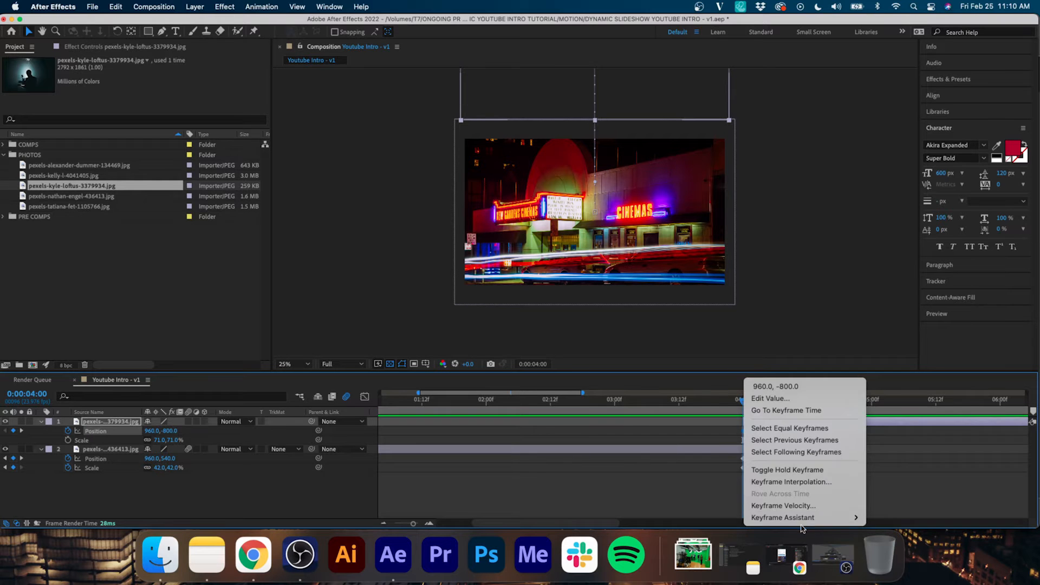
{"action": "left_click", "coordinate": [782, 518]}
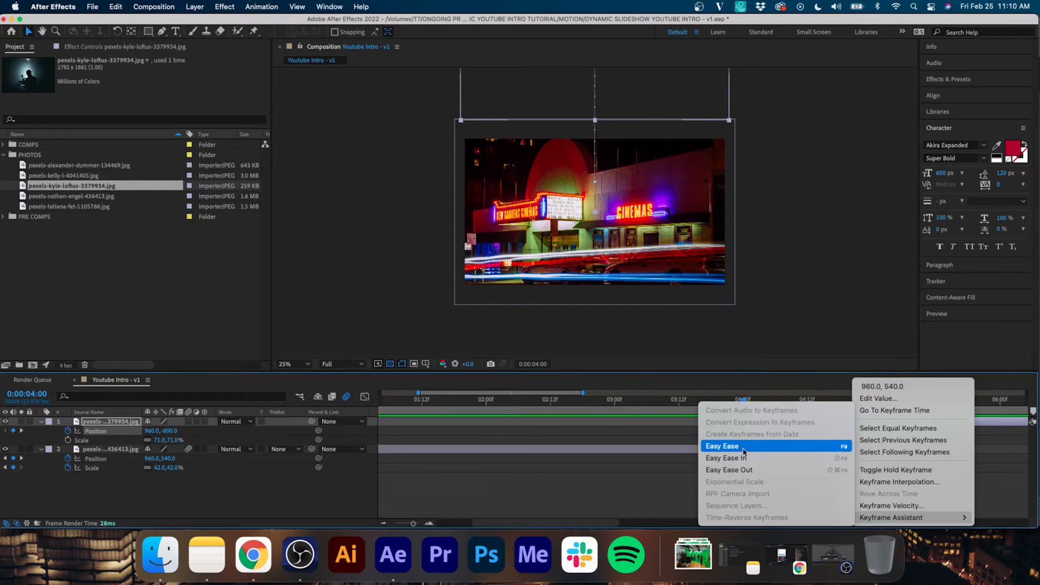
{"action": "left_click", "coordinate": [723, 445]}
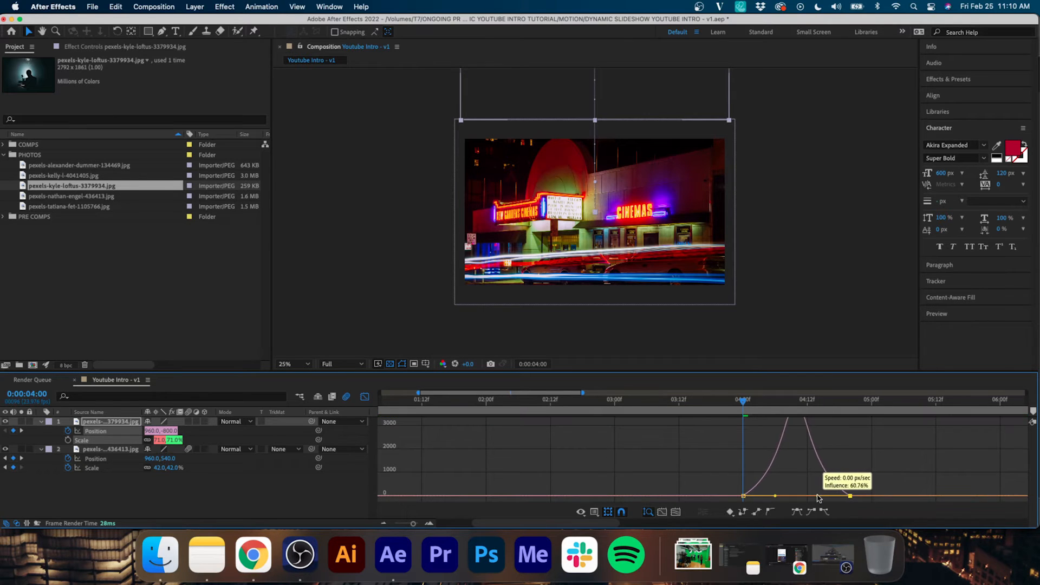
{"action": "left_click", "coordinate": [648, 511]}
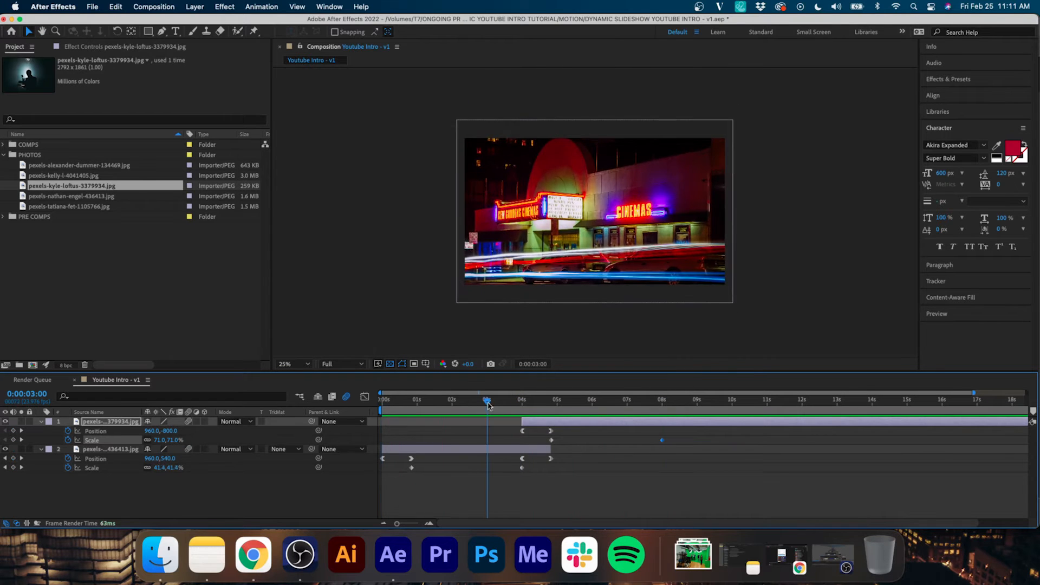
{"action": "left_click", "coordinate": [381, 400]}
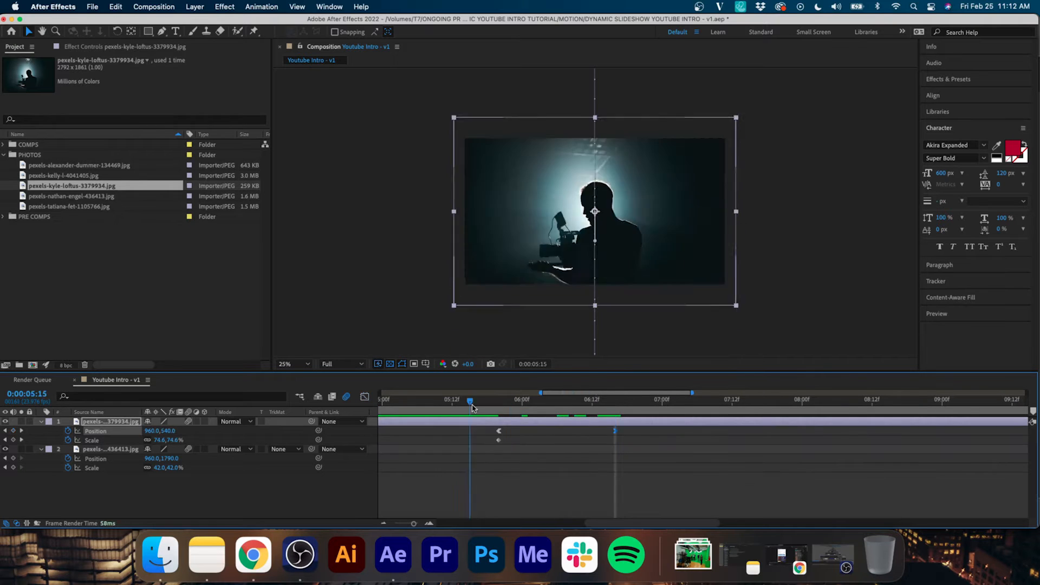
Step: Keyframe the aerial city photo's slide-in and slight scale-up around 5–7 seconds with Easy Ease In
{"action": "left_click", "coordinate": [71, 206]}
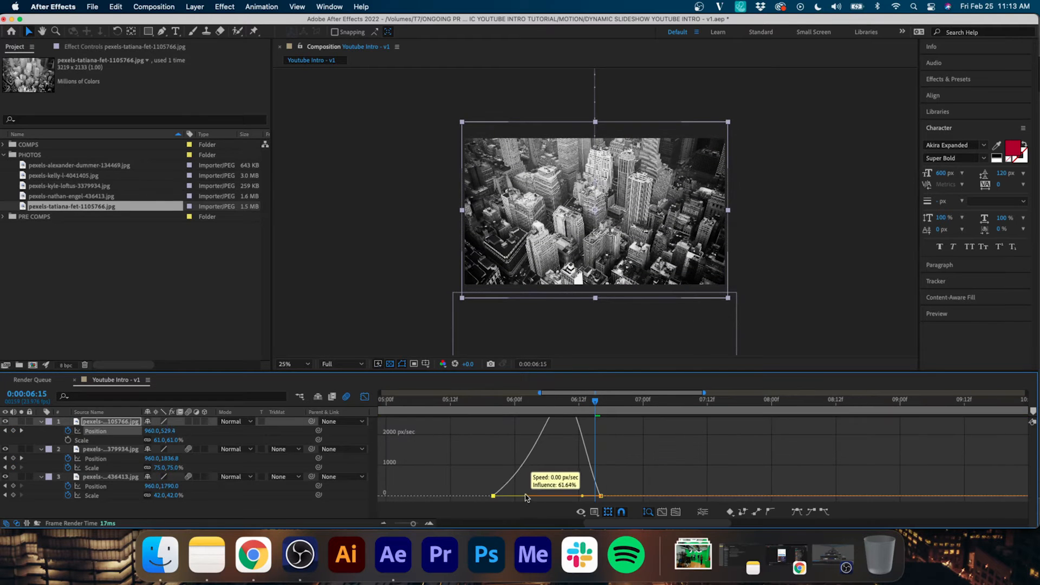
{"action": "left_click", "coordinate": [495, 400]}
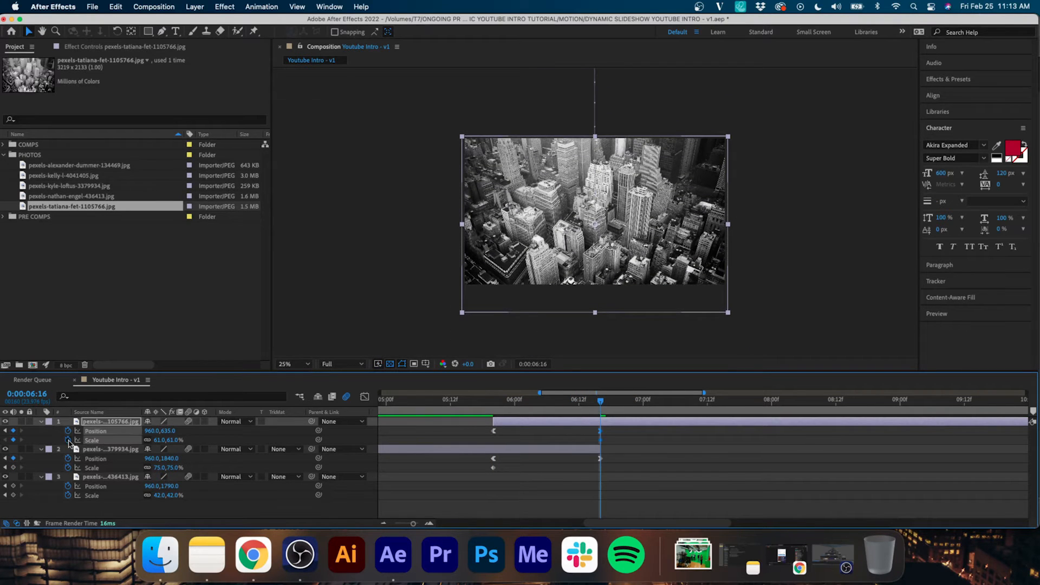
{"action": "left_click", "coordinate": [815, 399]}
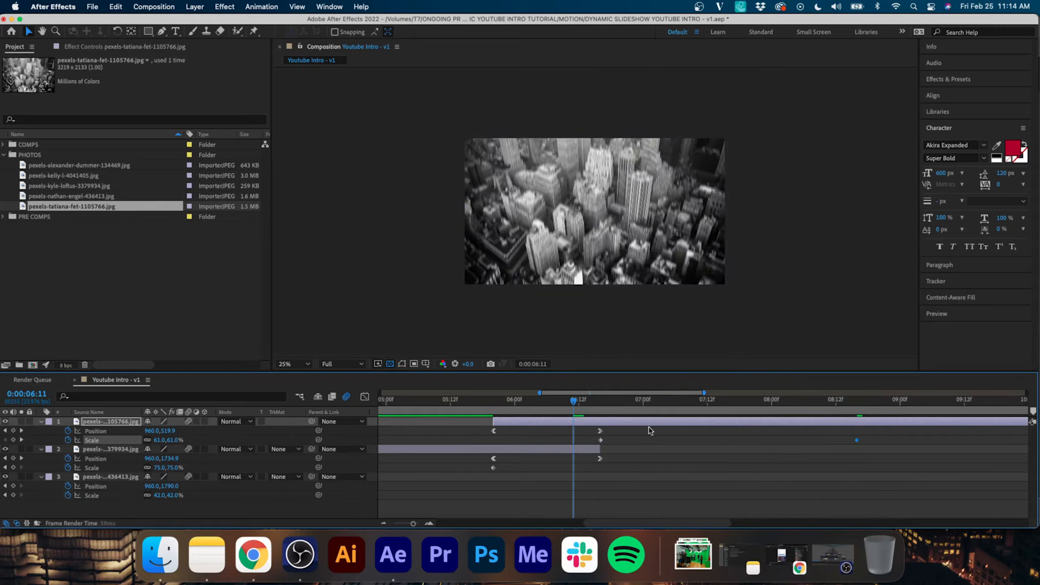
{"action": "left_click", "coordinate": [702, 398]}
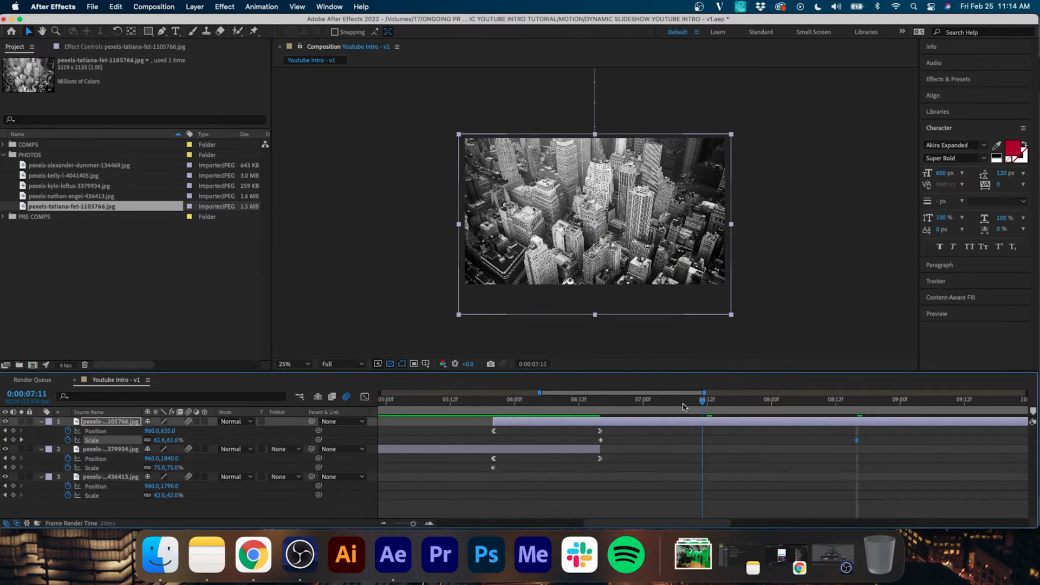
{"action": "left_click", "coordinate": [966, 399]}
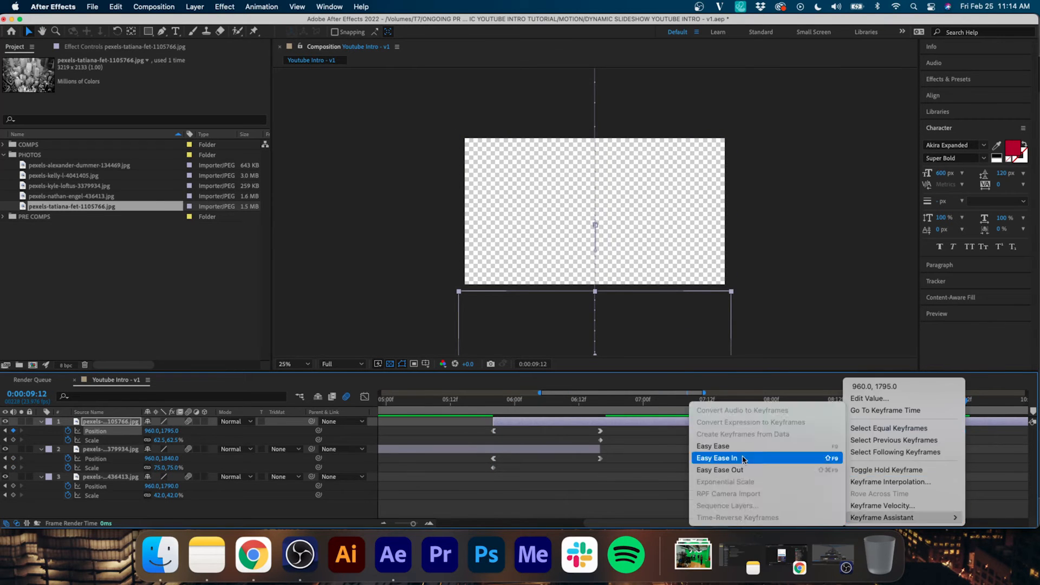
{"action": "left_click", "coordinate": [716, 458]}
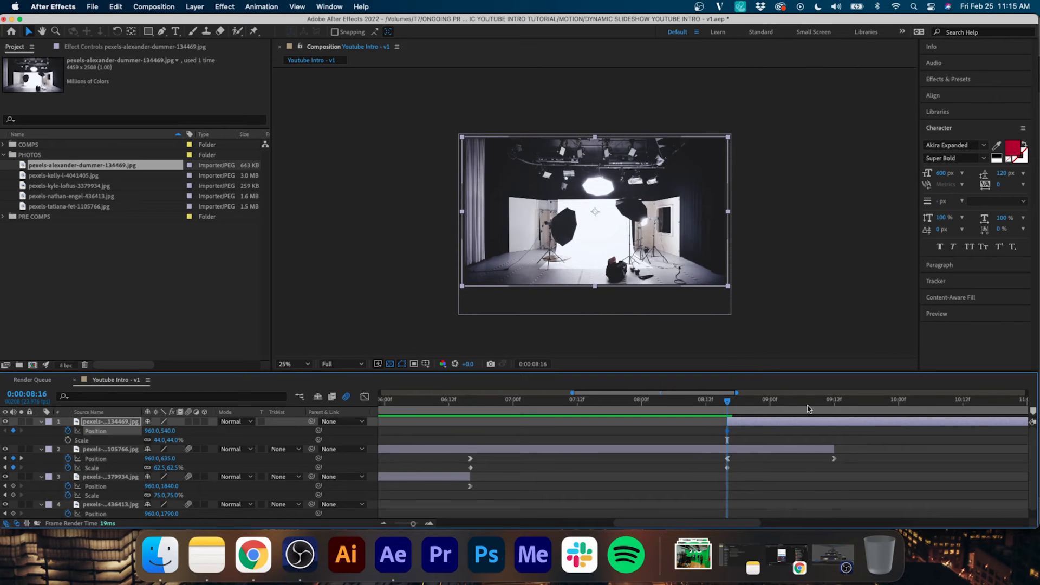
Step: Keyframe the studio photo's eased slide-in, scale and slide-out near 9 seconds and stagger the four layers
{"action": "left_click", "coordinate": [835, 400]}
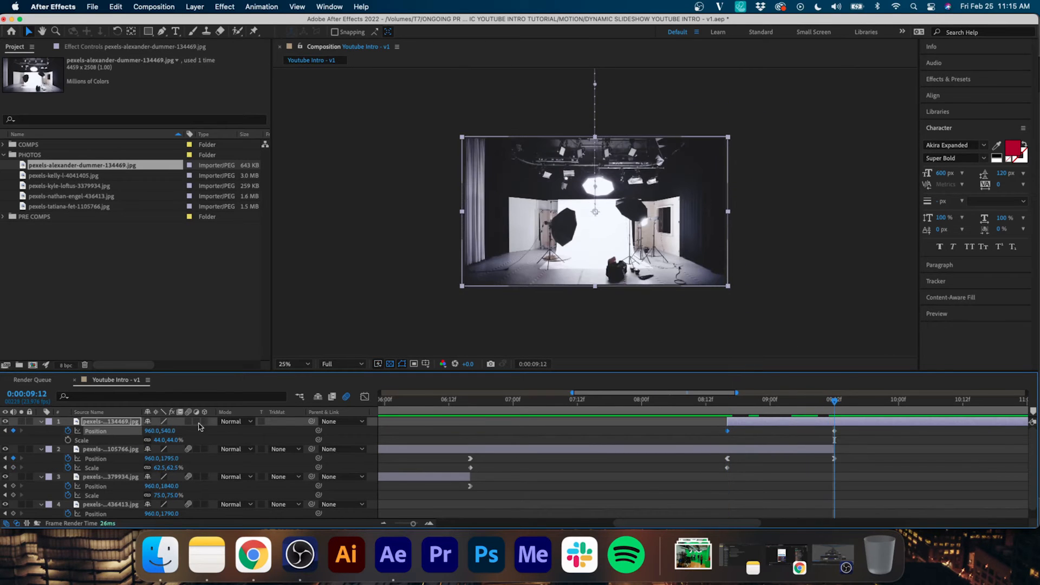
{"action": "left_click", "coordinate": [647, 512]}
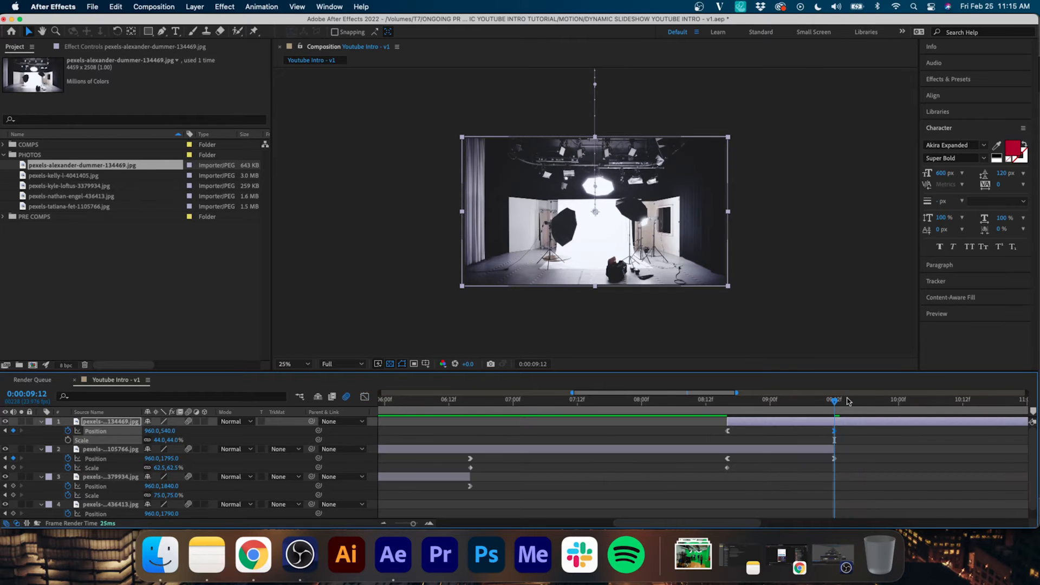
{"action": "left_click", "coordinate": [726, 400]}
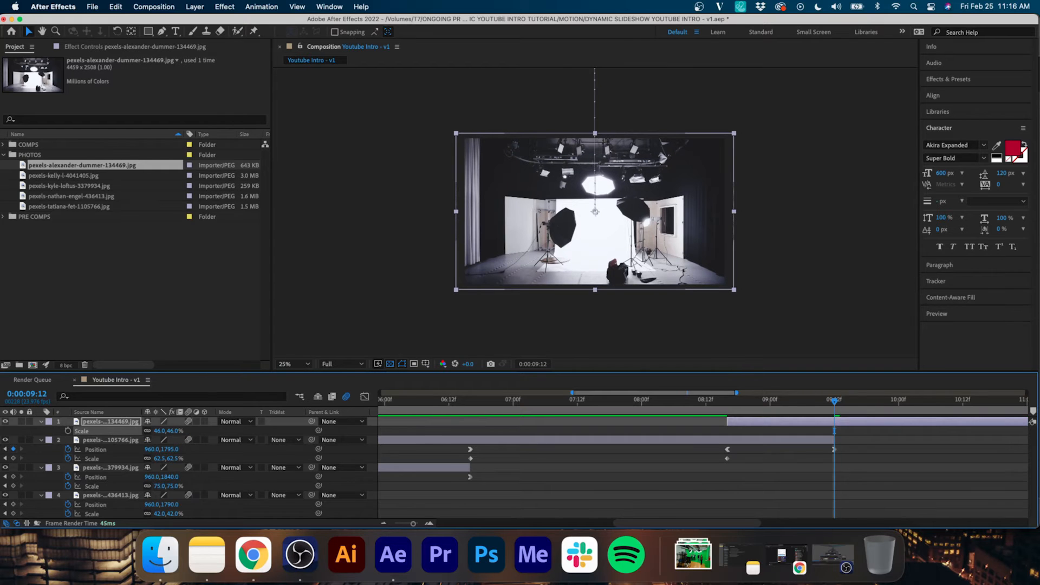
{"action": "left_click", "coordinate": [764, 400]}
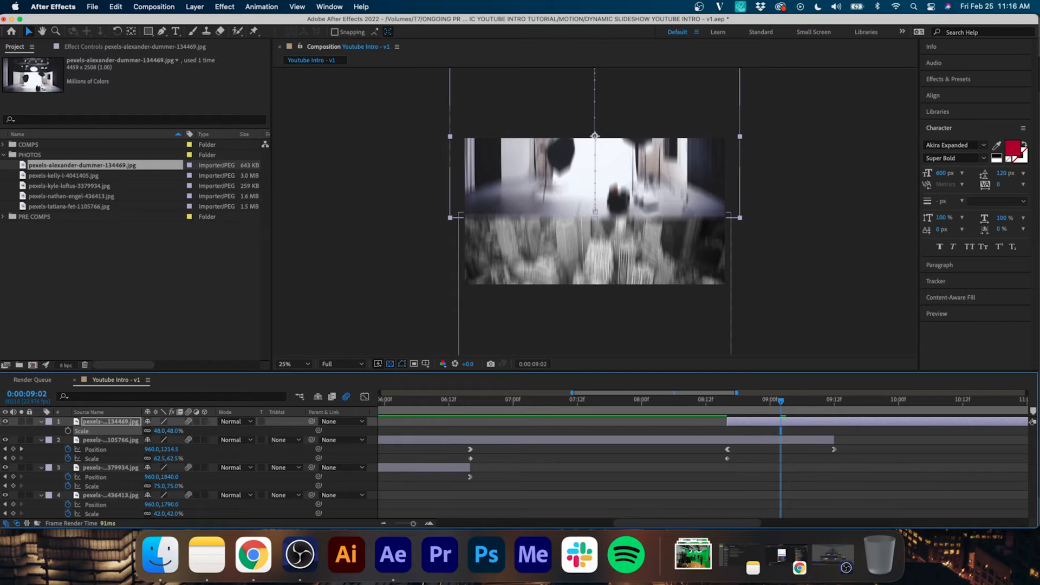
{"action": "left_click", "coordinate": [832, 400]}
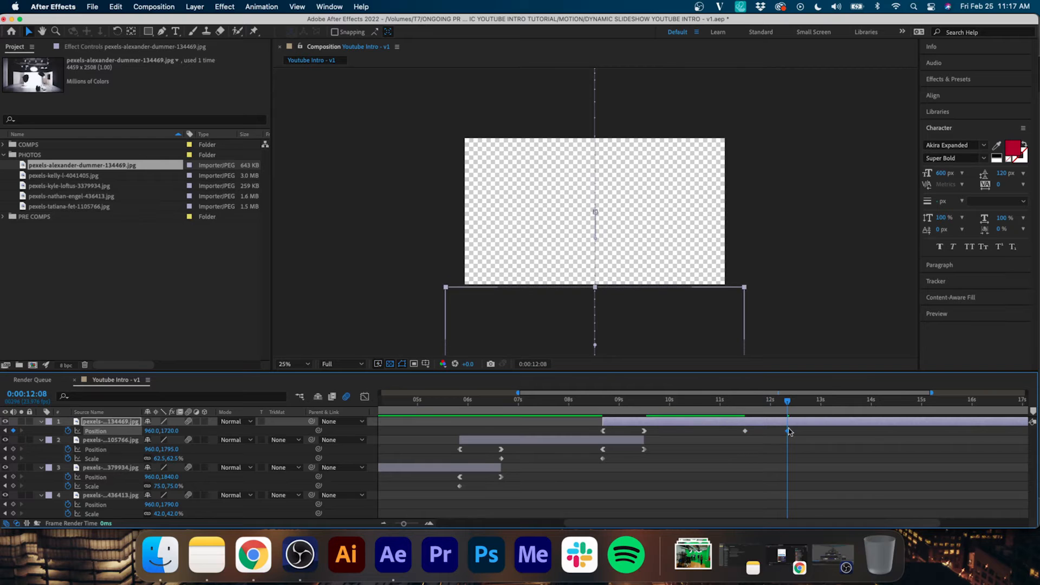
{"action": "right_click", "coordinate": [787, 432]}
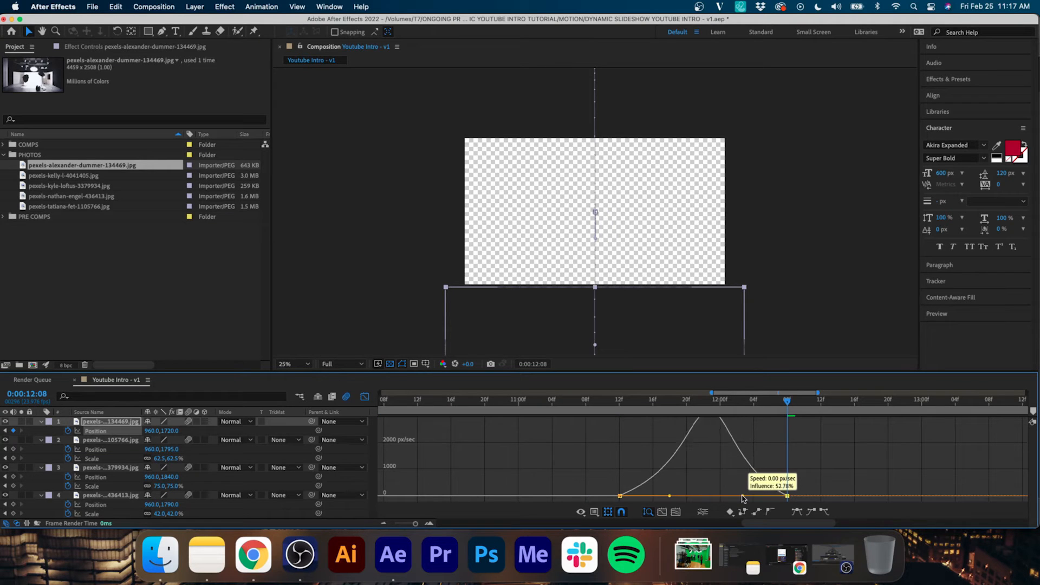
{"action": "left_click", "coordinate": [704, 400]}
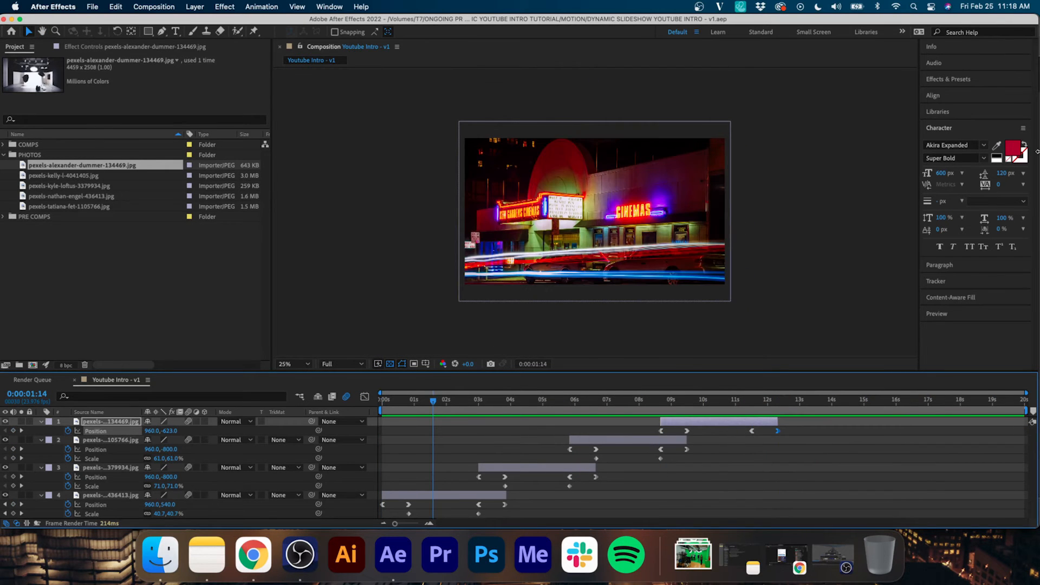
Step: Tint the photo layers red, mapping black to dark red and white to bright red
{"action": "type", "text": "tint"}
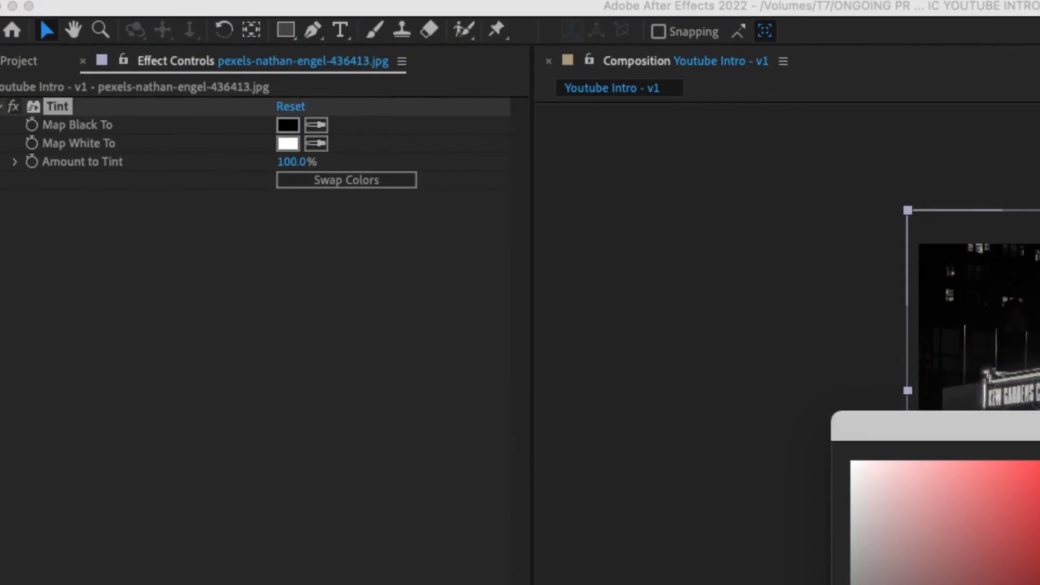
{"action": "left_click", "coordinate": [287, 125]}
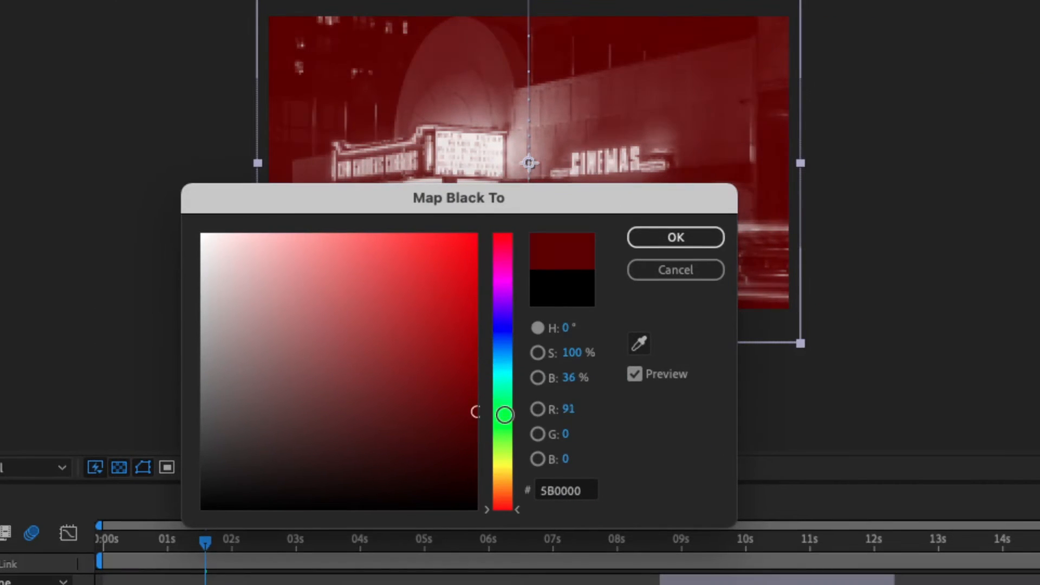
{"action": "left_click", "coordinate": [675, 238]}
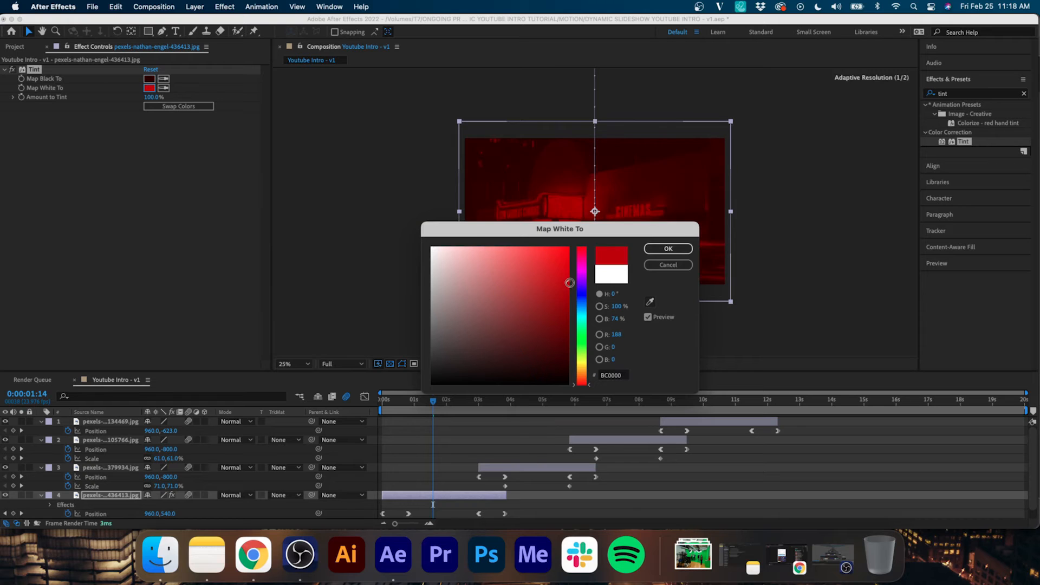
{"action": "left_click", "coordinate": [667, 248]}
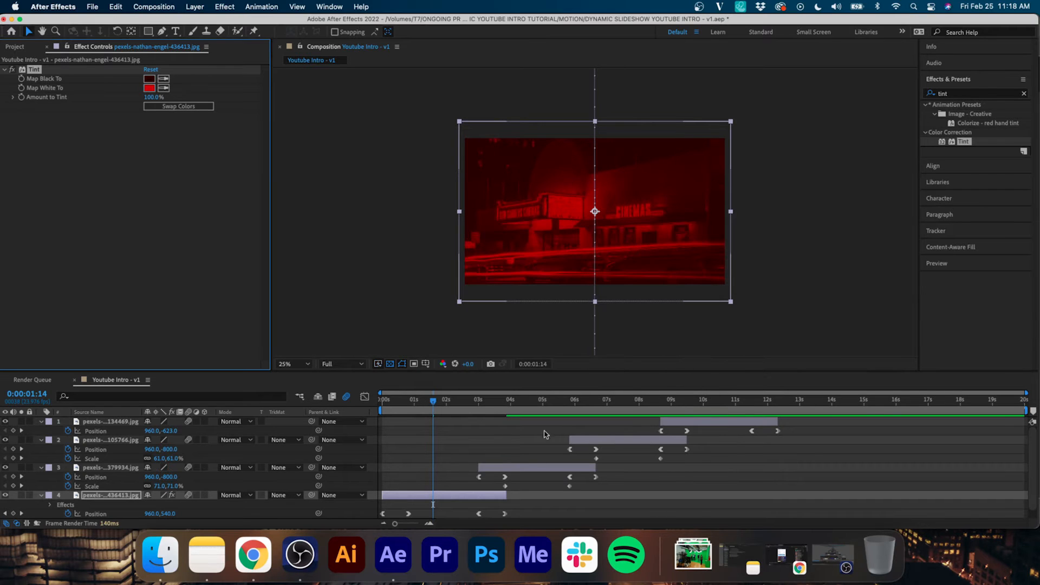
{"action": "left_click", "coordinate": [513, 399]}
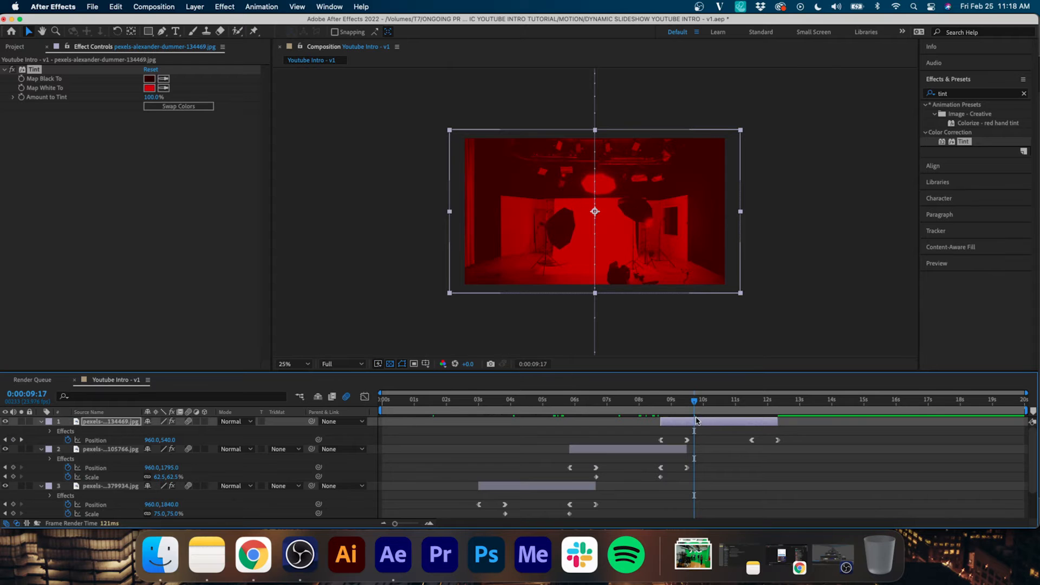
Step: Add a bold white 'LEARN' text layer, size it, and show the proportional grid
{"action": "left_click", "coordinate": [776, 400]}
{"action": "type", "text": "LE"}
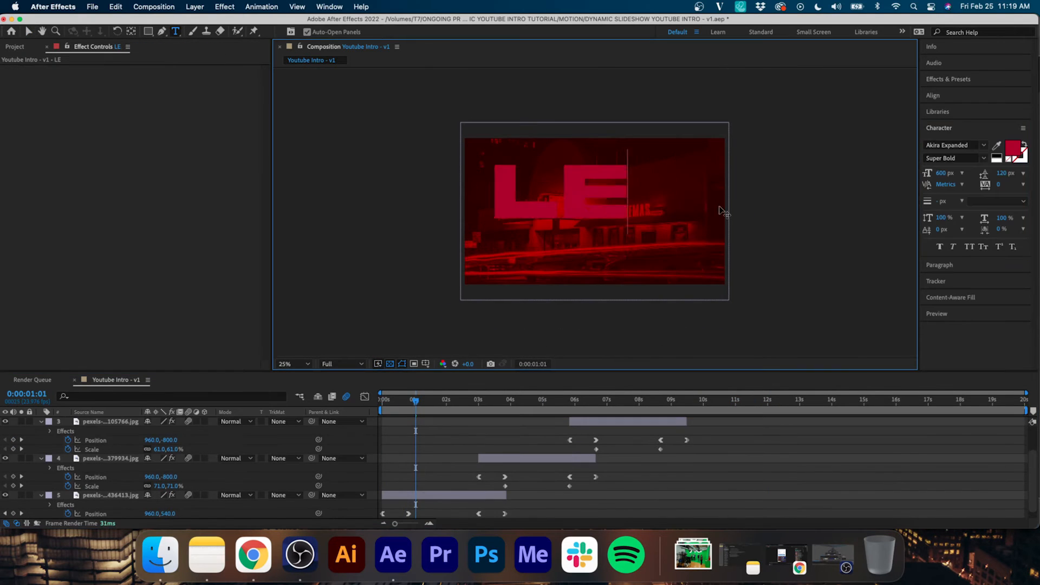
{"action": "left_click", "coordinate": [953, 145]}
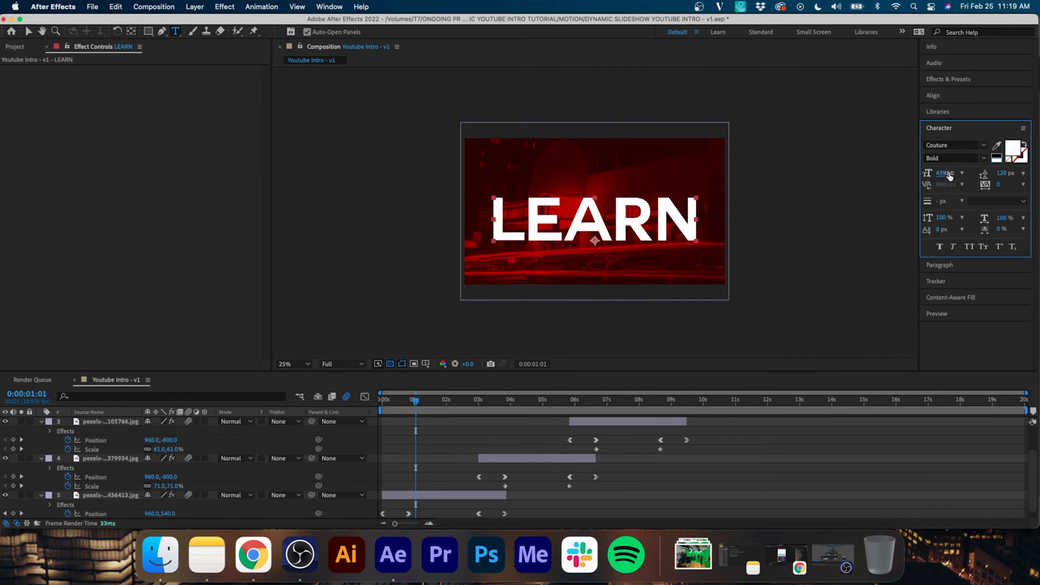
{"action": "left_click", "coordinate": [934, 79]}
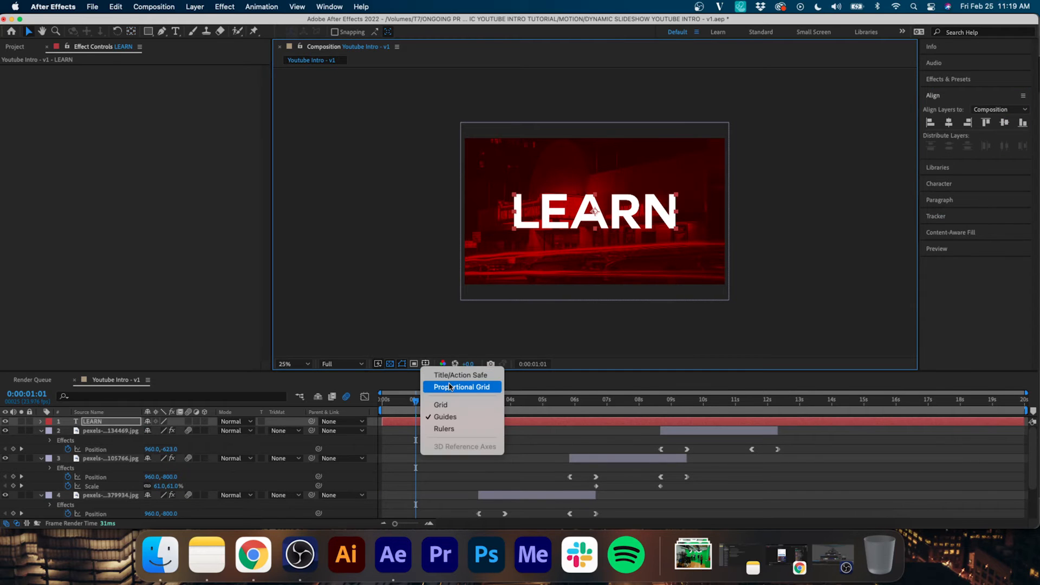
{"action": "left_click", "coordinate": [461, 387]}
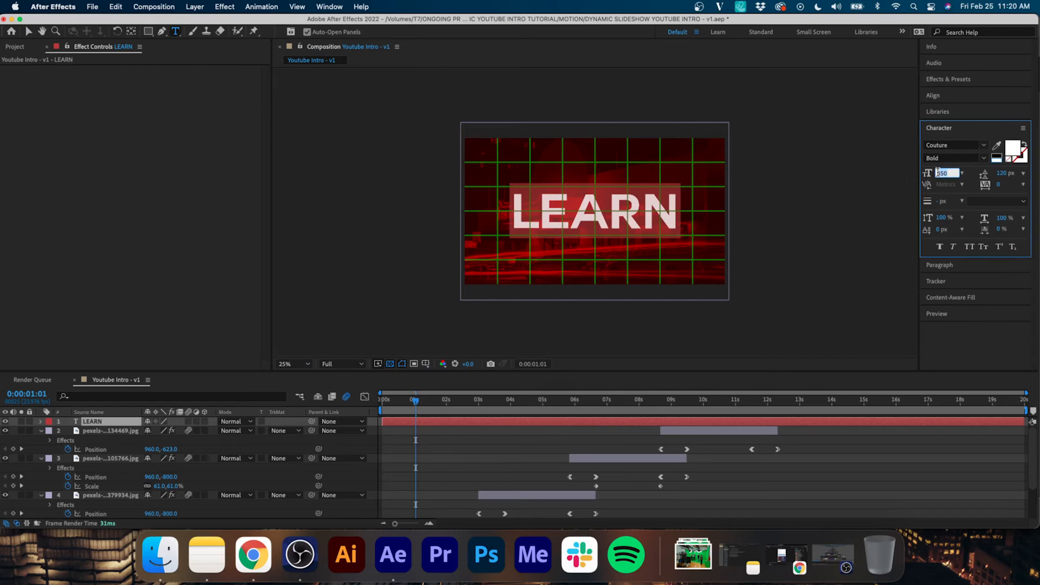
Step: Centre LEARN horizontally and vertically in the frame and hide the grid overlay
{"action": "left_click", "coordinate": [935, 95]}
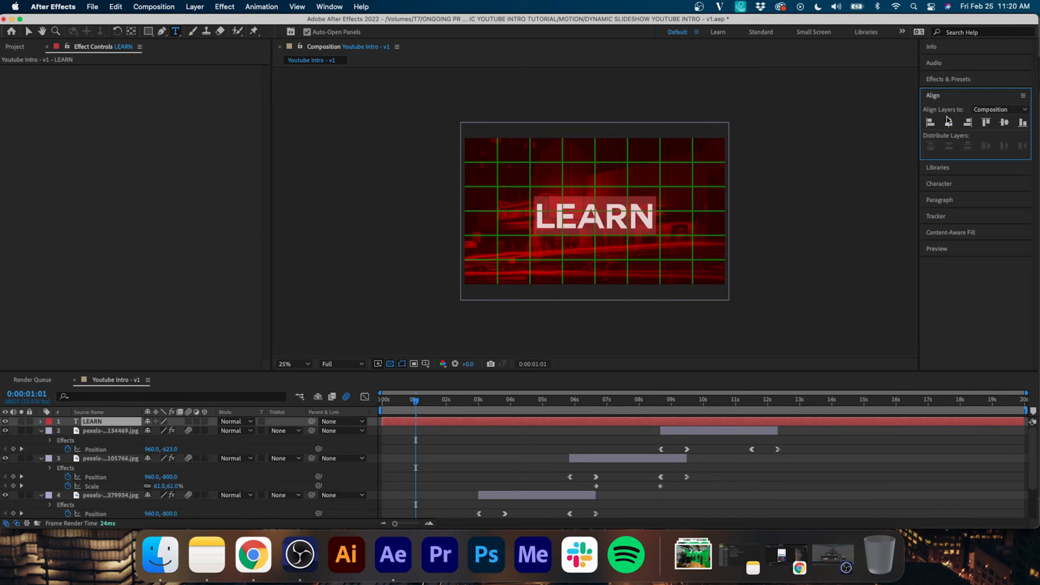
{"action": "left_click", "coordinate": [131, 31]}
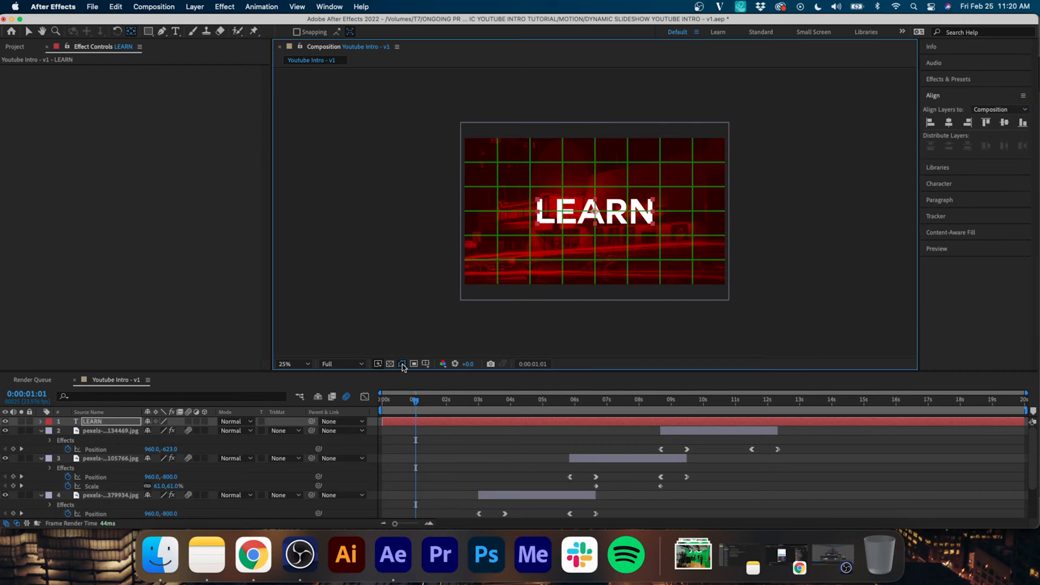
{"action": "left_click", "coordinate": [401, 364]}
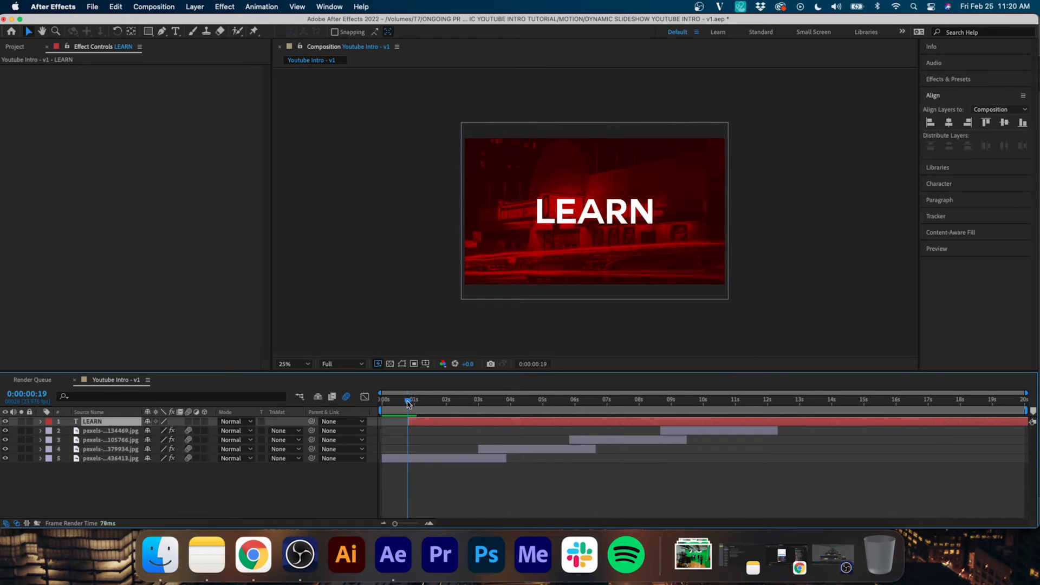
Step: Add an Animate > Position text animator to the LEARN layer
{"action": "left_click", "coordinate": [409, 400]}
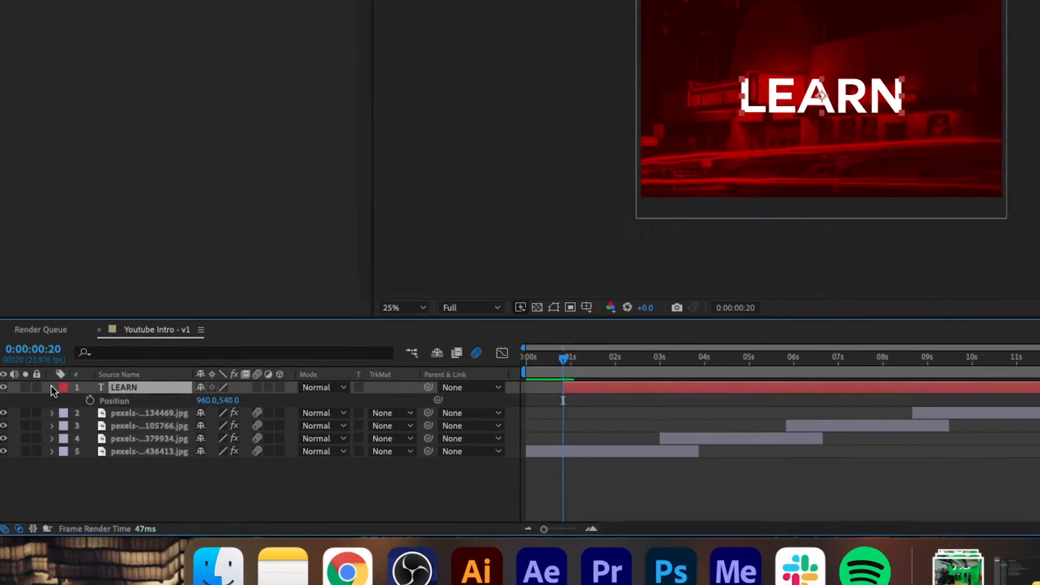
{"action": "left_click", "coordinate": [410, 354]}
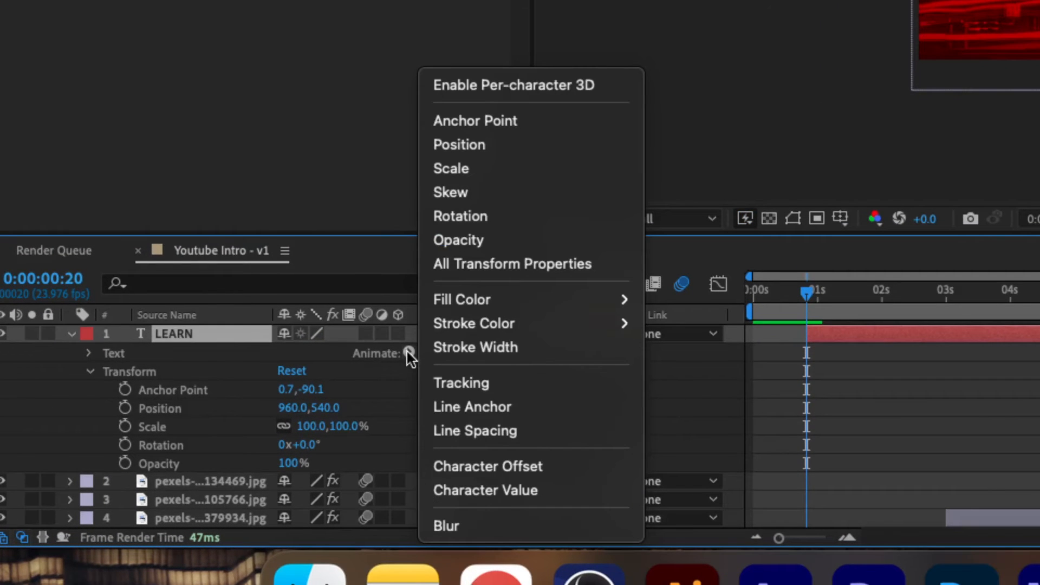
{"action": "mouse_move", "coordinate": [521, 144]}
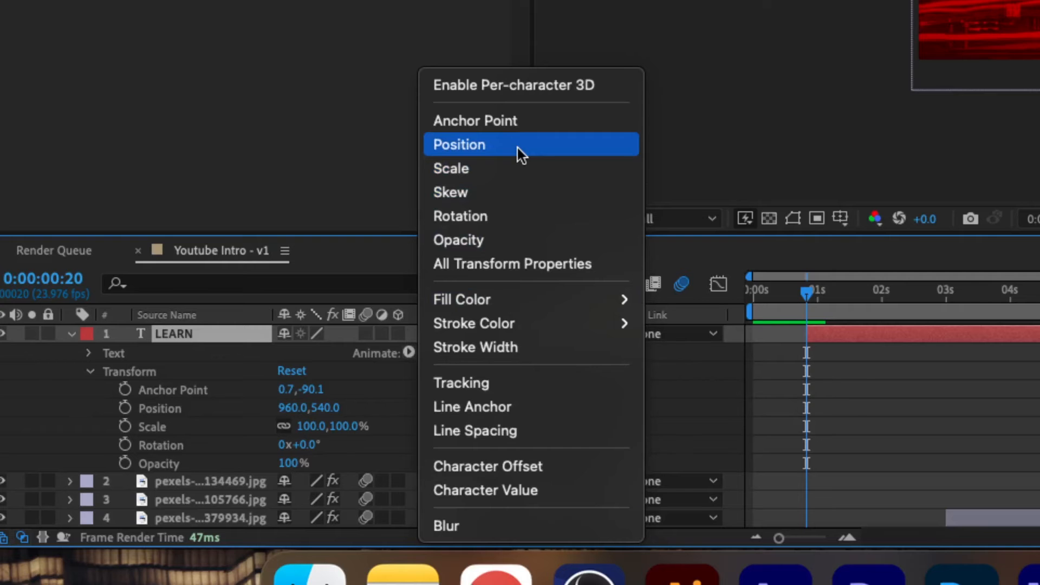
{"action": "left_click", "coordinate": [460, 144]}
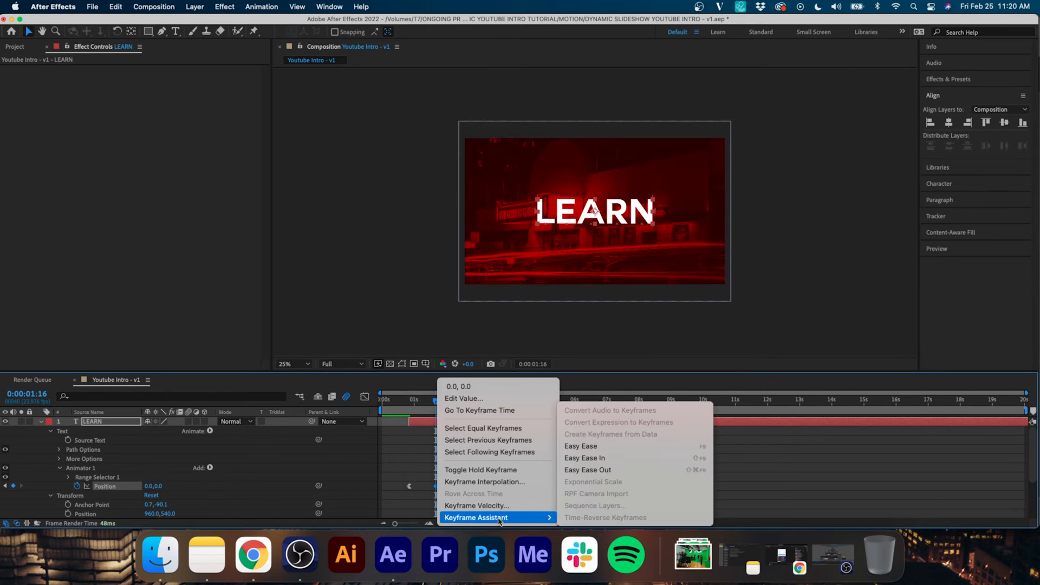
Step: Keyframe LEARN sliding in and out near one and three seconds with Easy Ease applied
{"action": "left_click", "coordinate": [581, 446]}
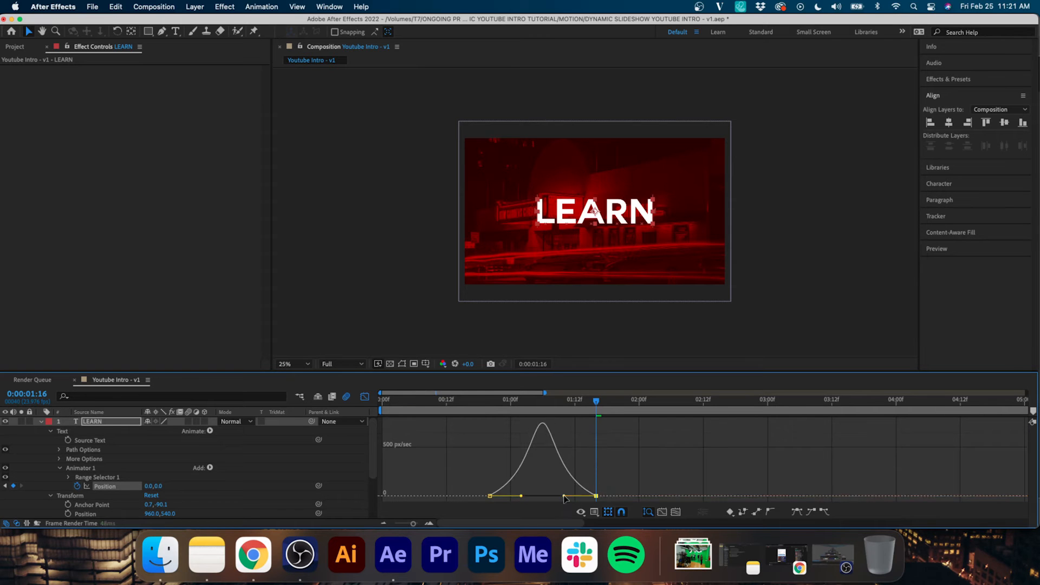
{"action": "left_click", "coordinate": [544, 400]}
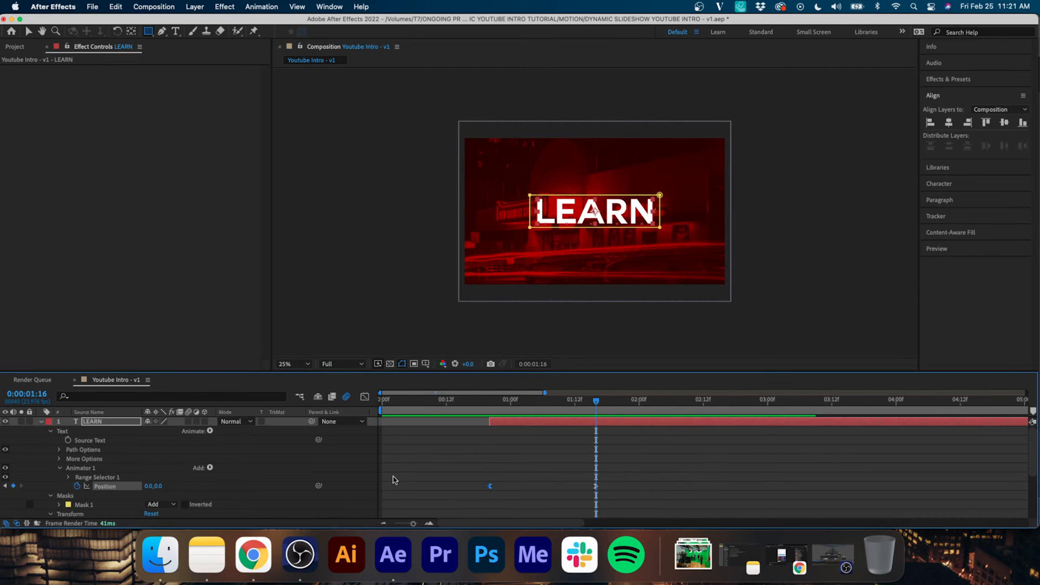
{"action": "left_click", "coordinate": [41, 422]}
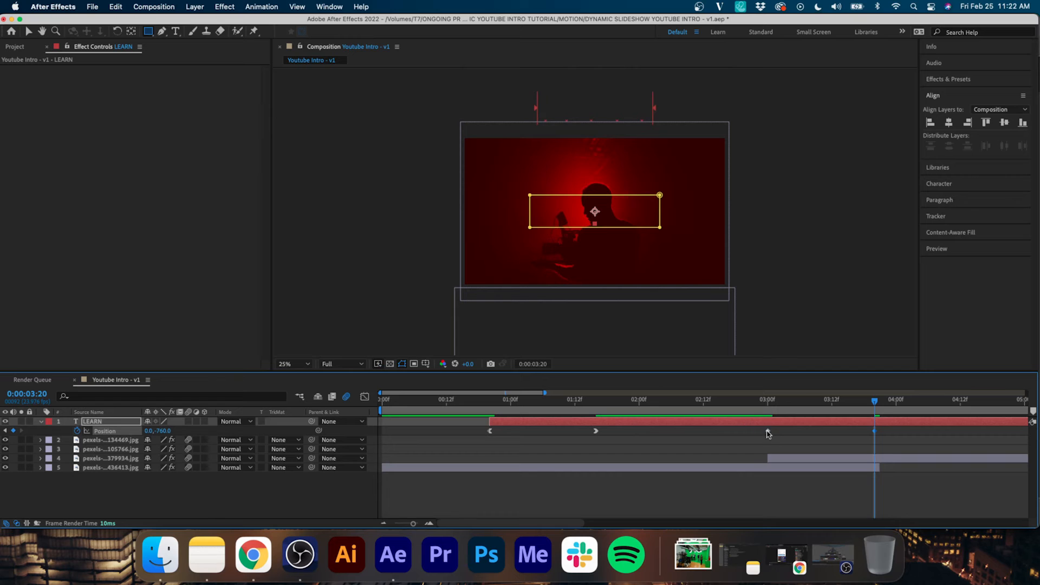
{"action": "right_click", "coordinate": [767, 431]}
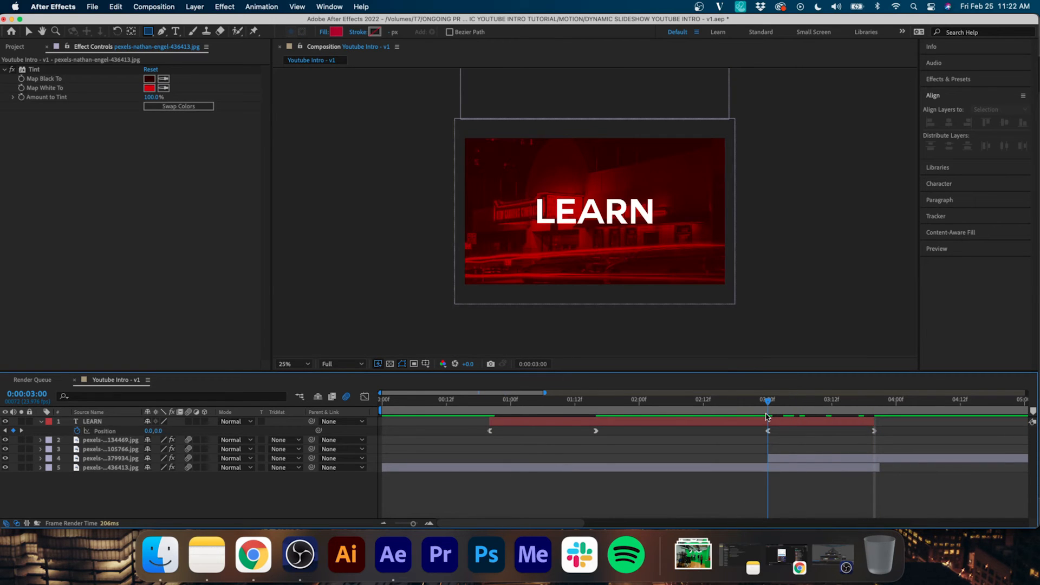
Step: Duplicate the LEARN layer three times and retype the copies, the last reading JUSTIN SERRAN
{"action": "left_click", "coordinate": [92, 421]}
{"action": "type", "text": "EXPLORE"}
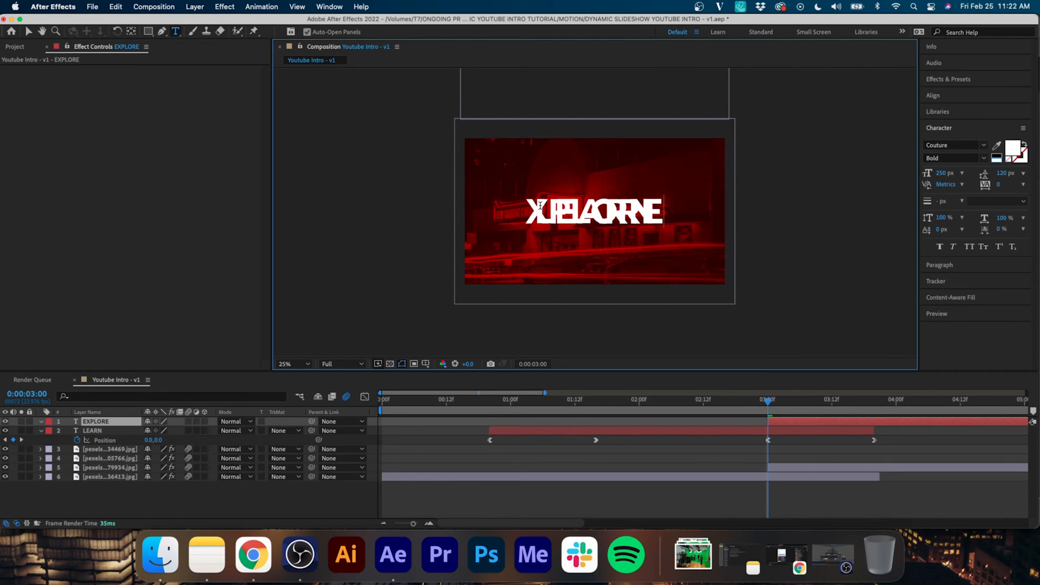
{"action": "left_click", "coordinate": [92, 430]}
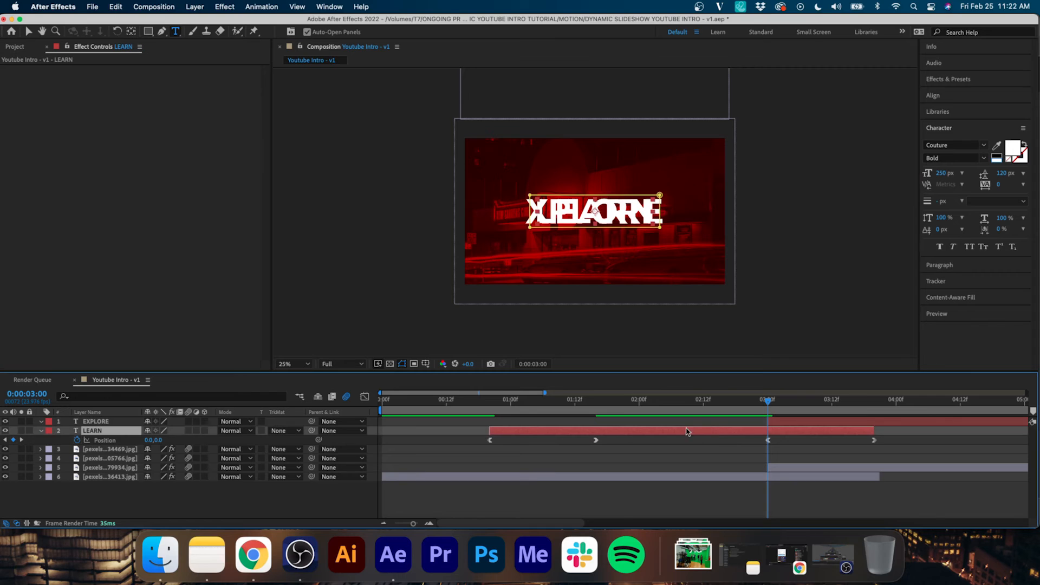
{"action": "left_click", "coordinate": [96, 422]}
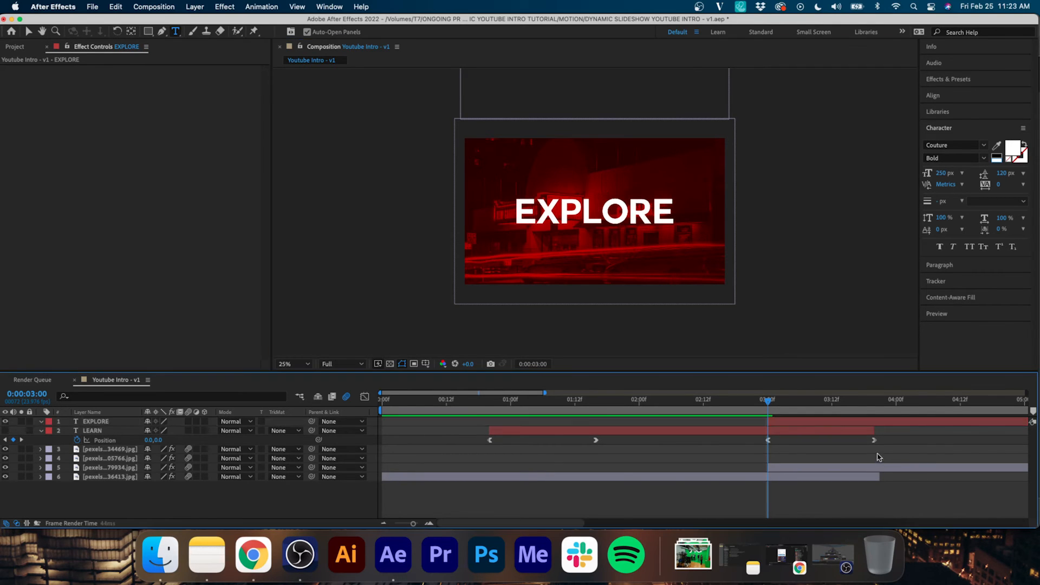
{"action": "left_click", "coordinate": [937, 96]}
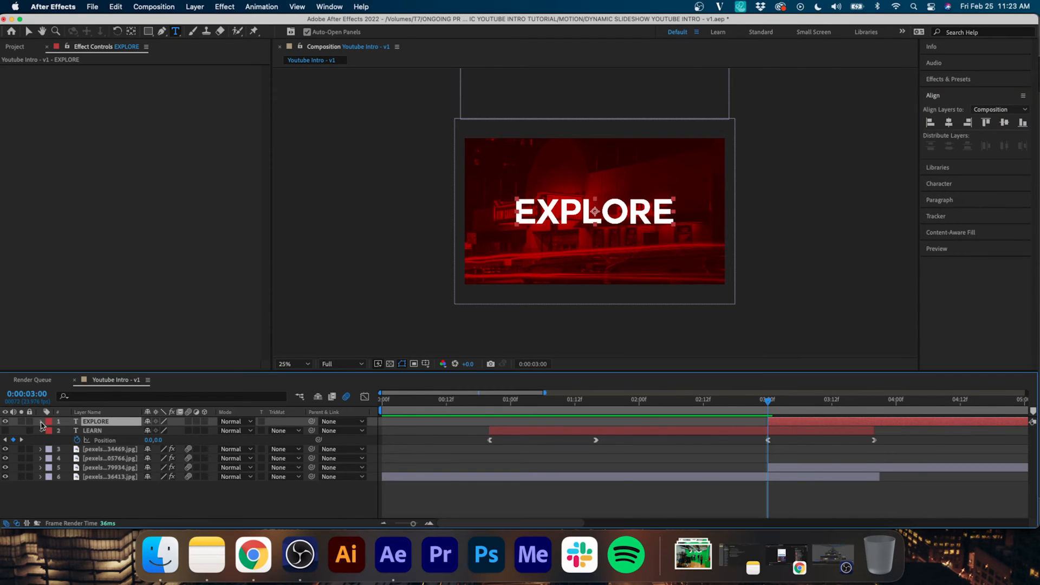
Step: Stagger the EXPLORE and later copies' position keyframes so each follows LEARN in sequence
{"action": "left_click", "coordinate": [40, 421]}
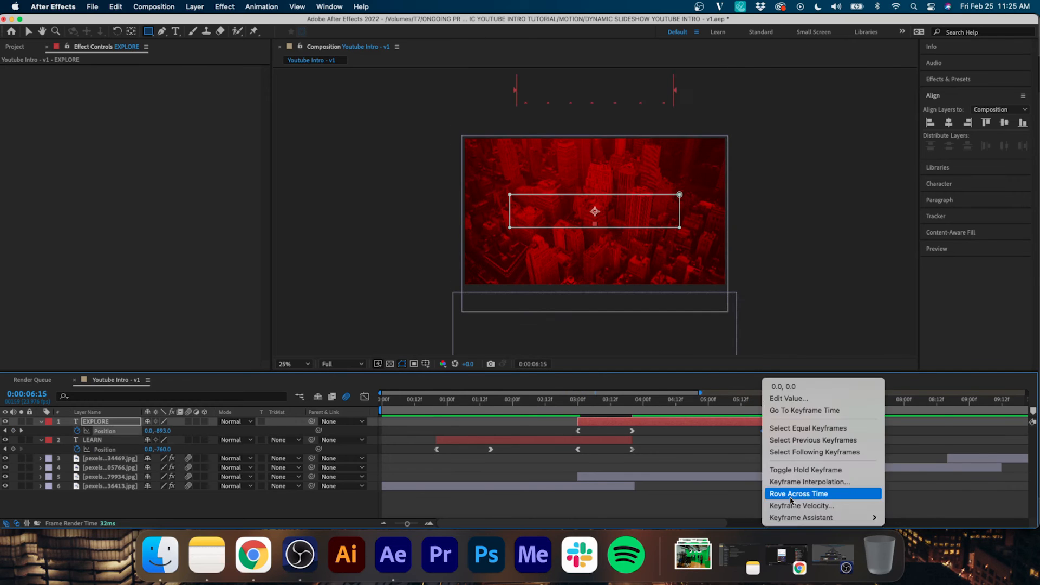
{"action": "left_click", "coordinate": [798, 494]}
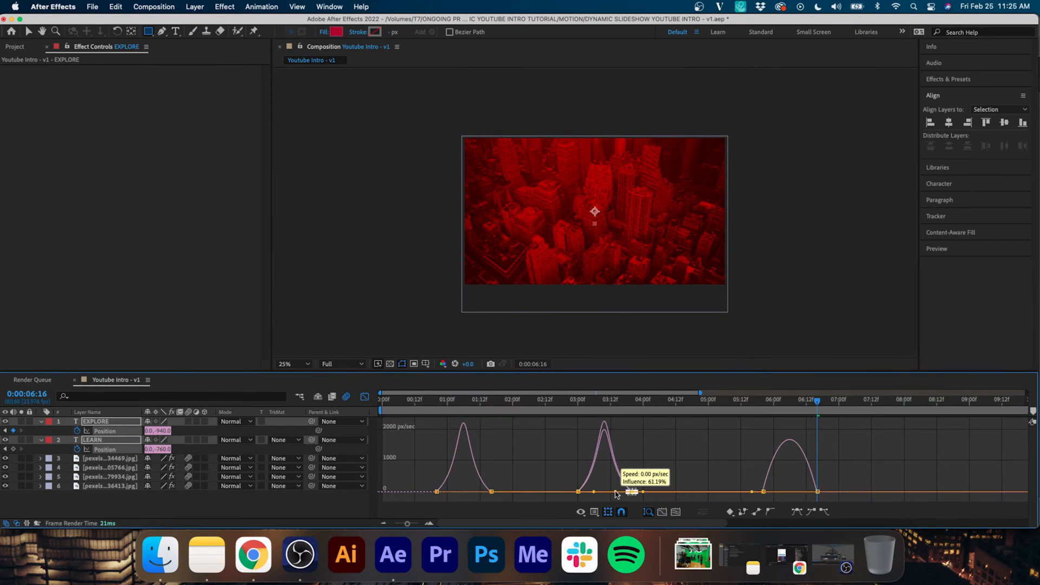
{"action": "left_click", "coordinate": [763, 400]}
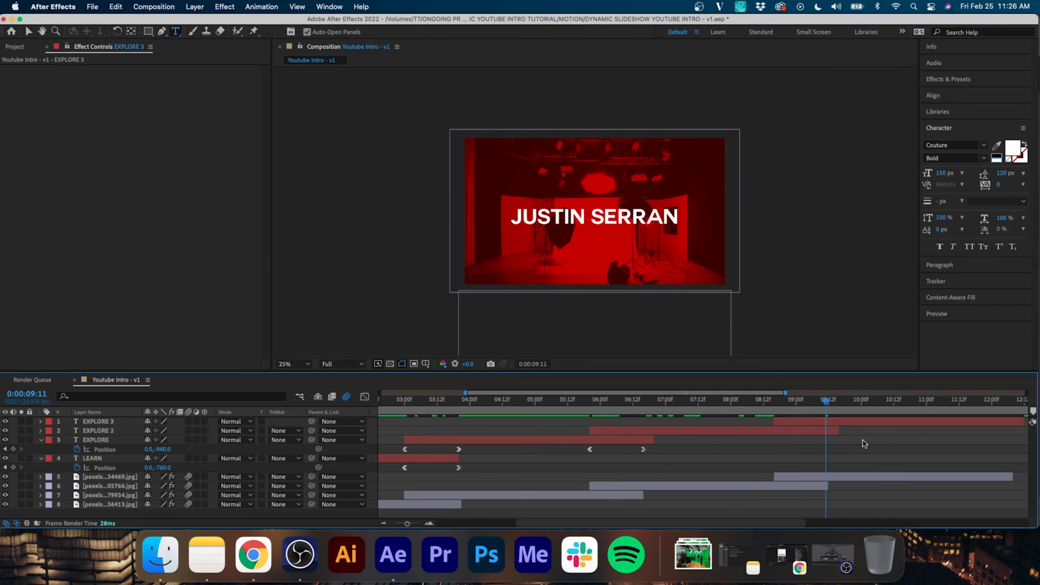
{"action": "left_click", "coordinate": [989, 401]}
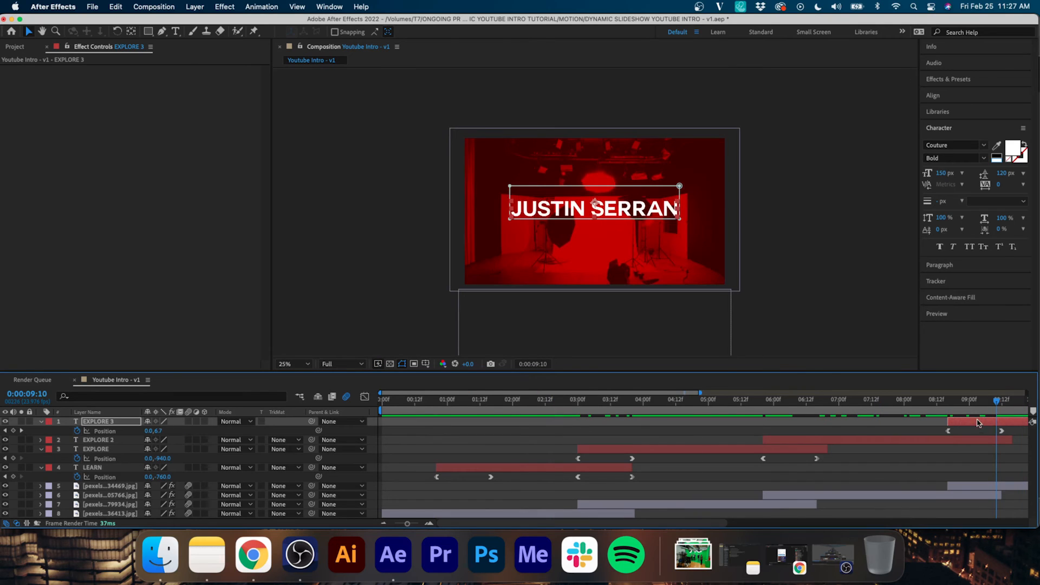
Step: Apply a red Drop Shadow to the text and copy it to LEARN, EXPLORE, CREATE and JUSTIN SERRAN
{"action": "left_click", "coordinate": [424, 364]}
{"action": "type", "text": "drop"}
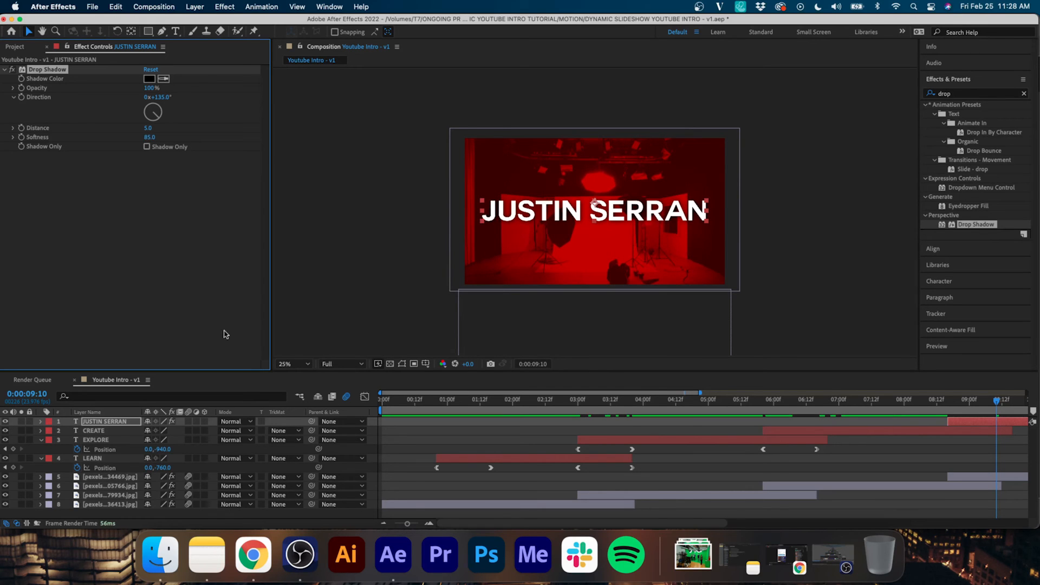
{"action": "left_click", "coordinate": [149, 78]}
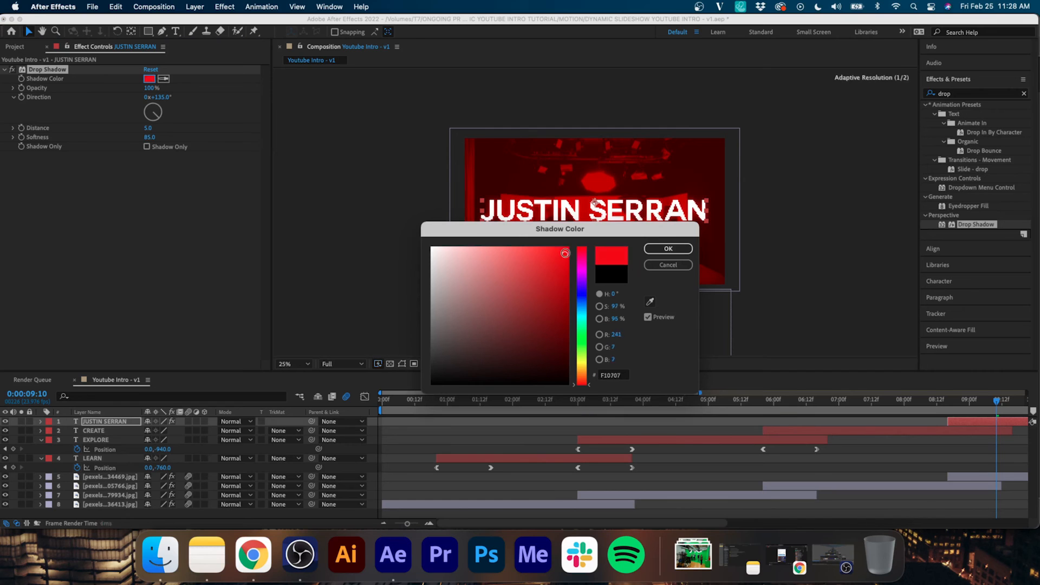
{"action": "left_click", "coordinate": [668, 248]}
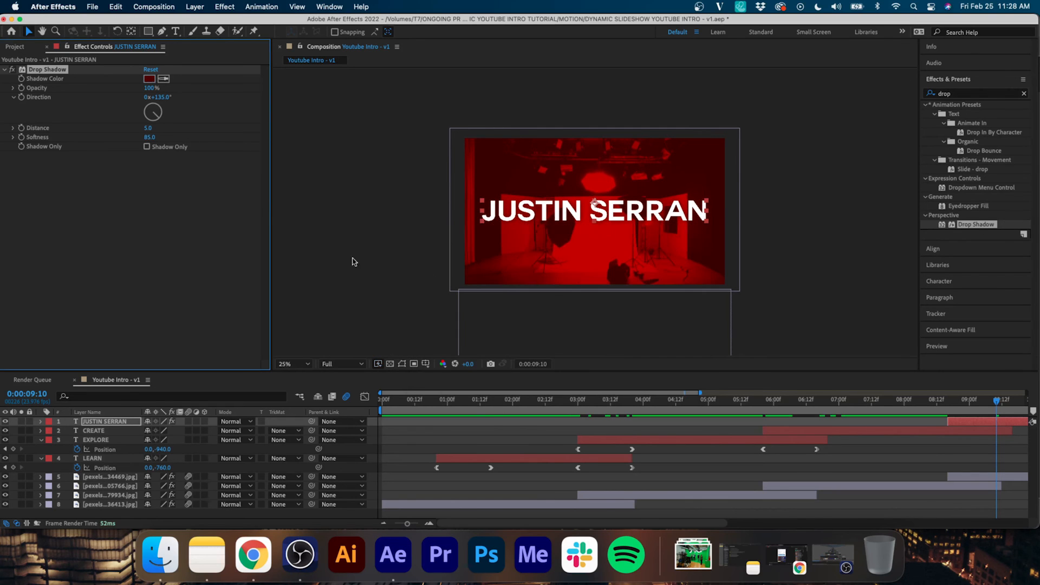
{"action": "left_click", "coordinate": [95, 440]}
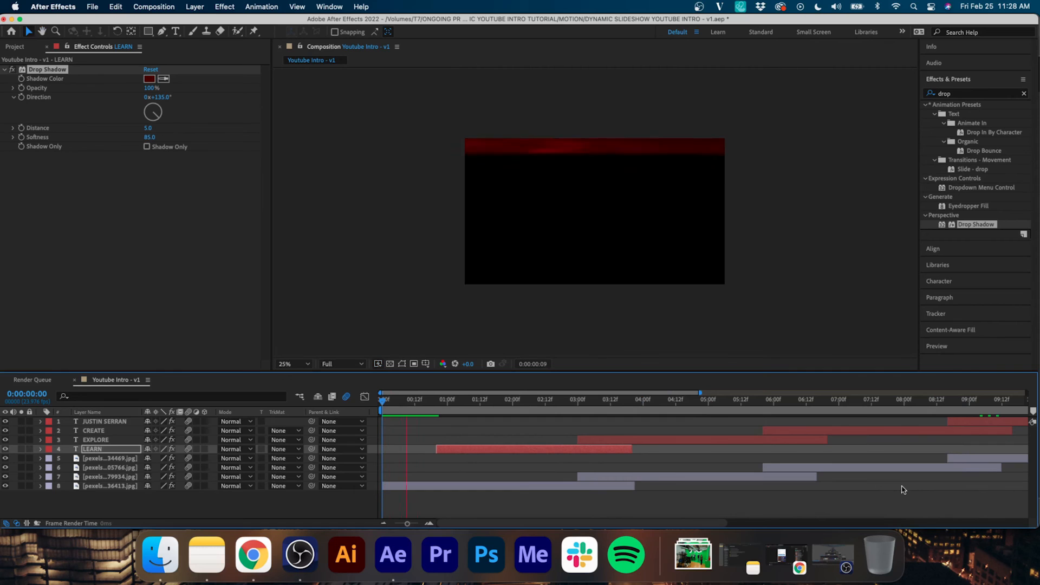
Step: Import the 'Stories From the Street' WAV and place it as the composition's bottom layer
{"action": "left_click", "coordinate": [607, 400]}
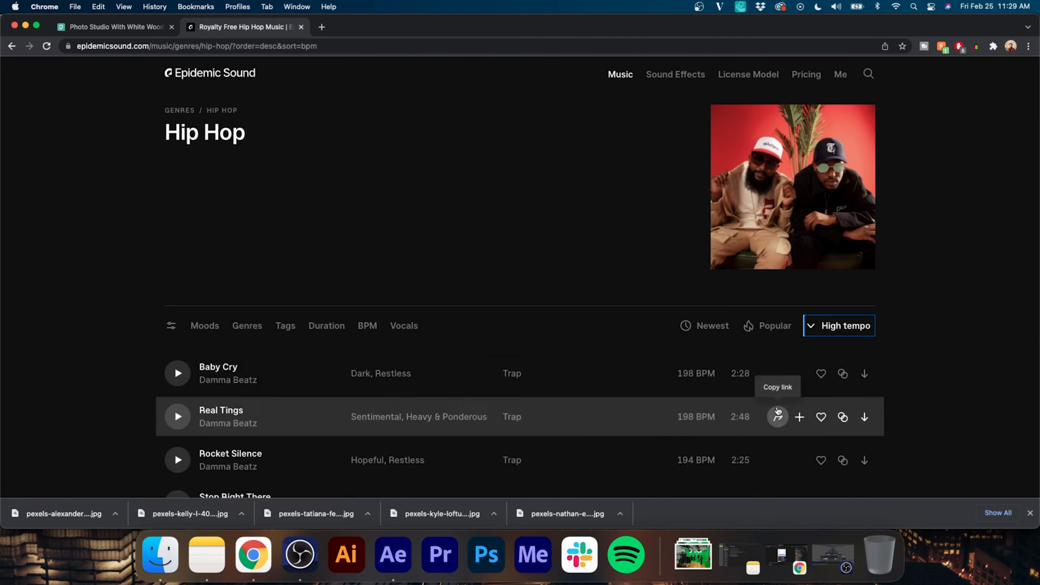
{"action": "left_click", "coordinate": [176, 378]}
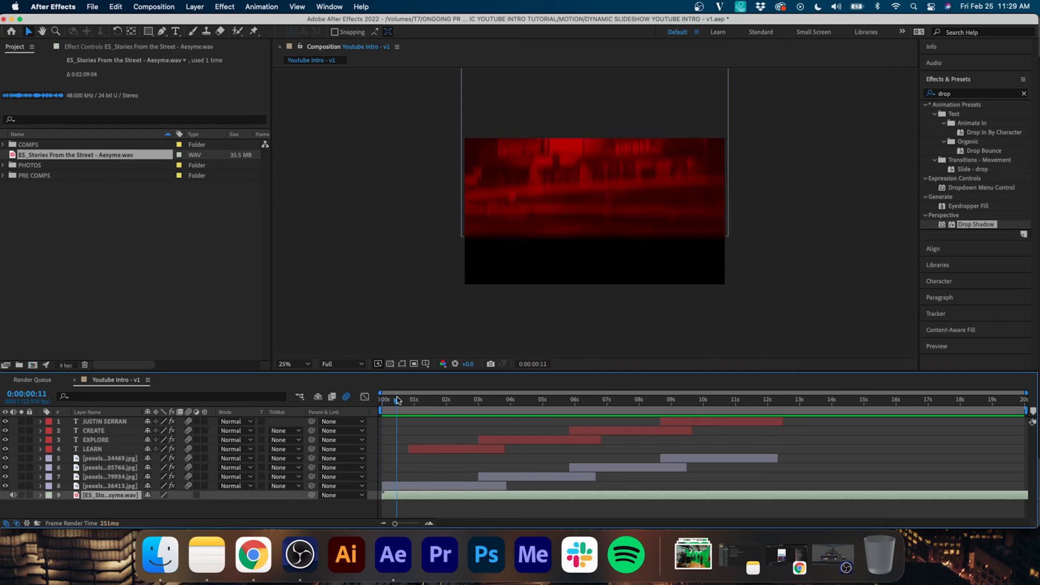
{"action": "left_click", "coordinate": [487, 400]}
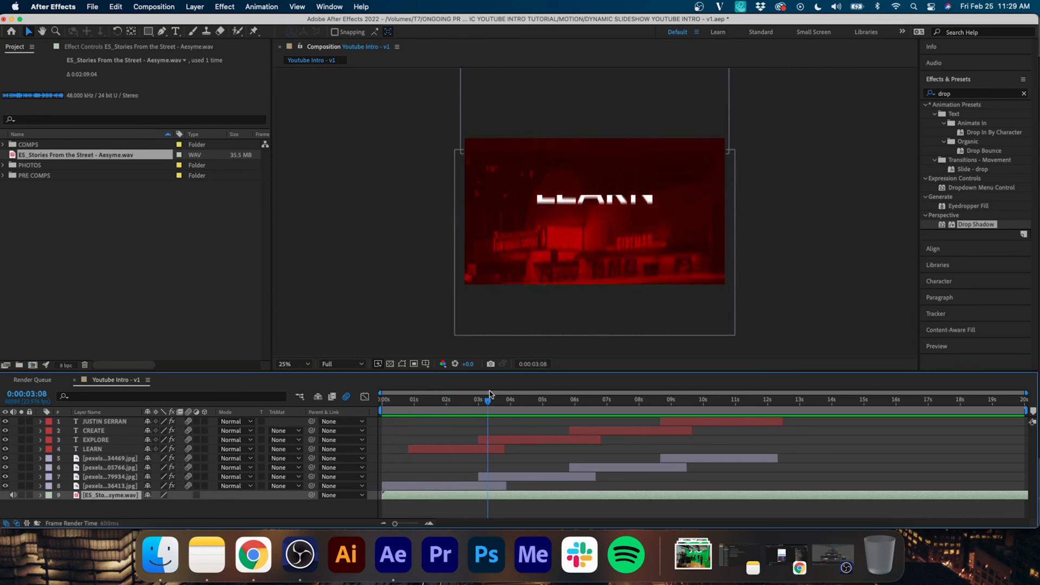